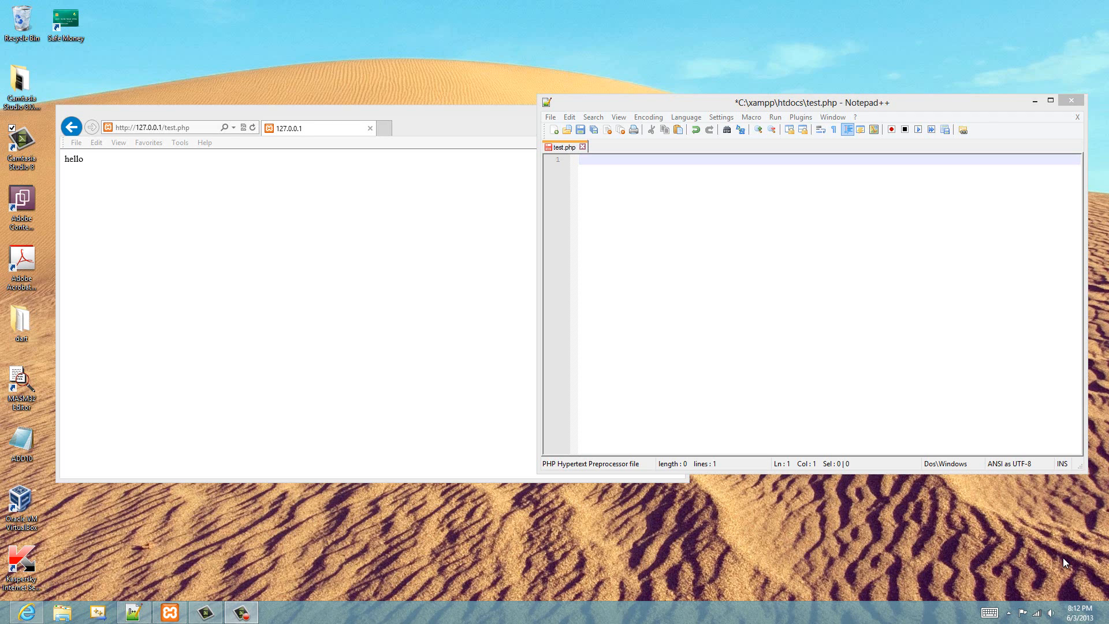
{"action": "mouse_move", "coordinate": [803, 89]}
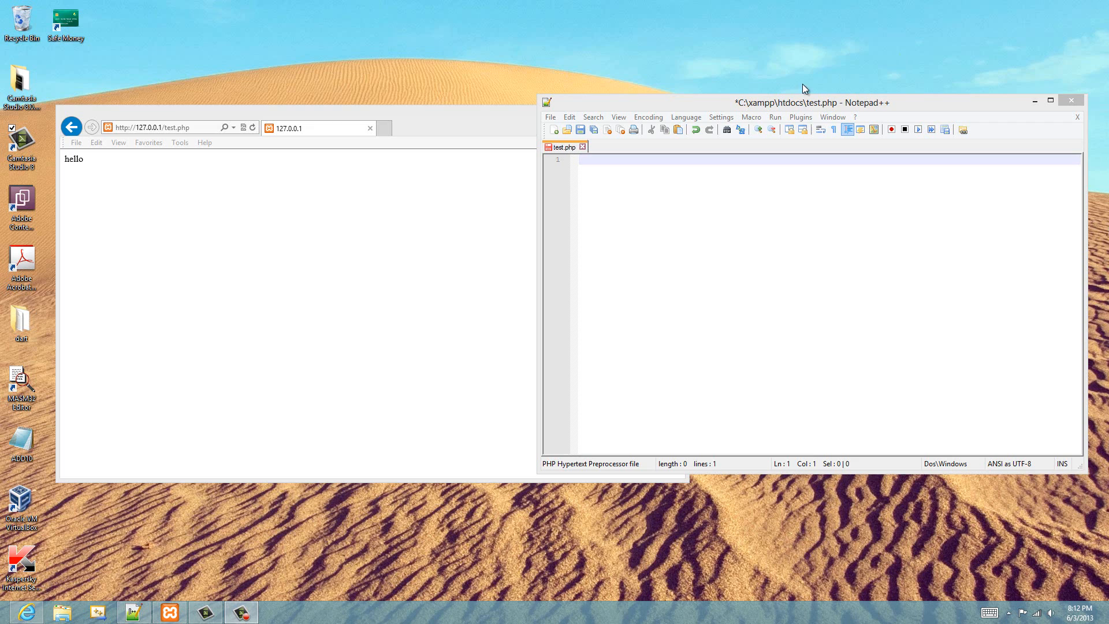
{"action": "mouse_move", "coordinate": [801, 90]}
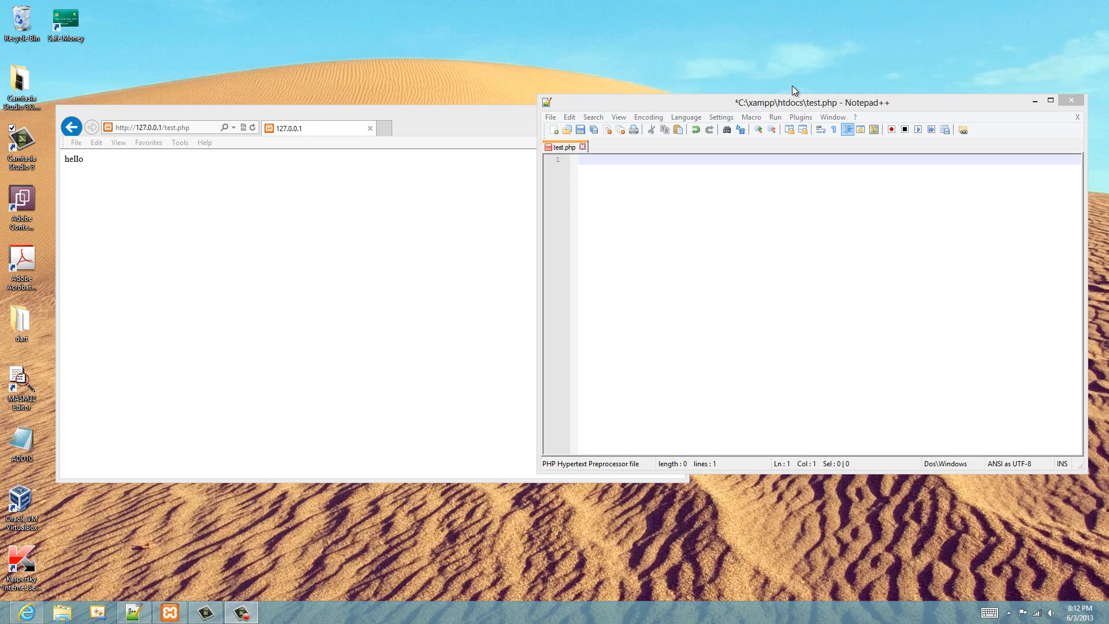
{"action": "mouse_move", "coordinate": [610, 154]}
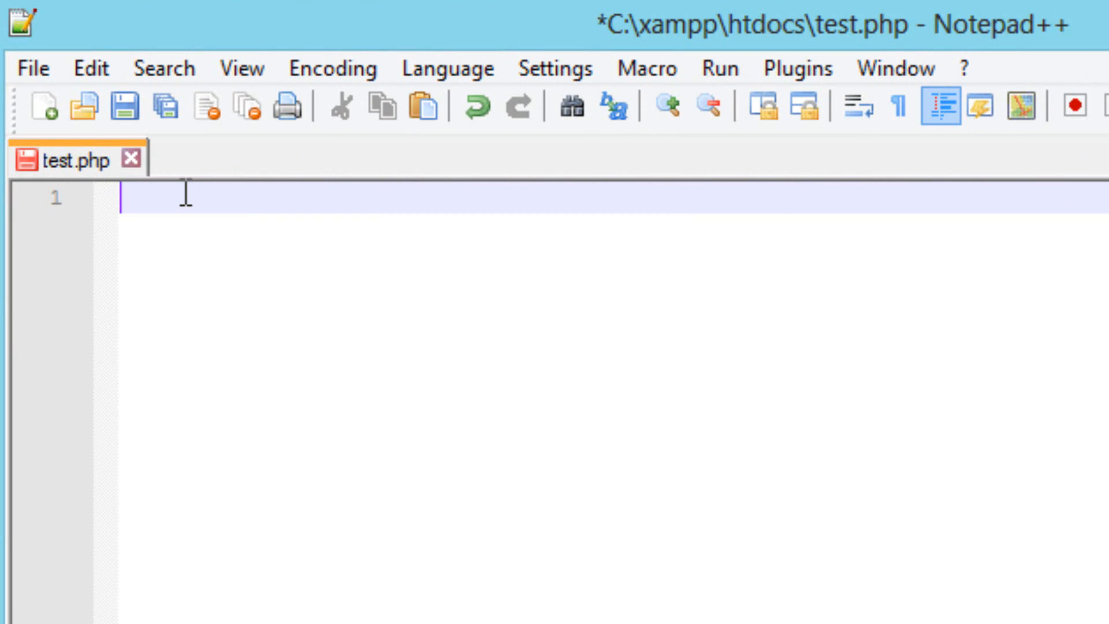
Write an empty PHP block with <?php and ?> and place the cursor on blank line 3.
{"action": "type", "text": "<"}
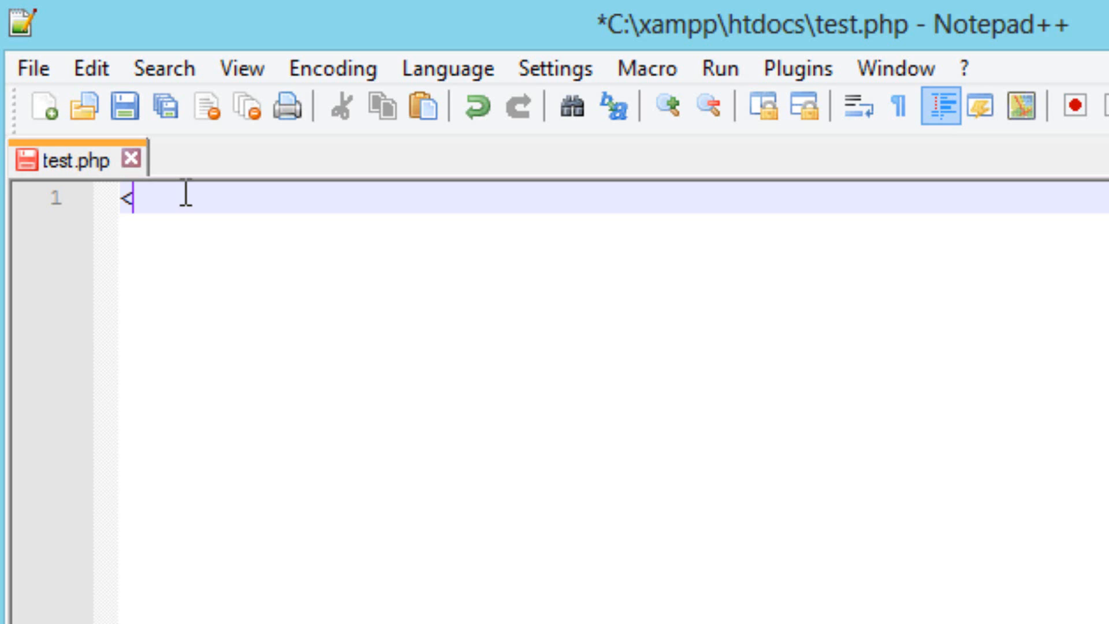
{"action": "type", "text": "?"}
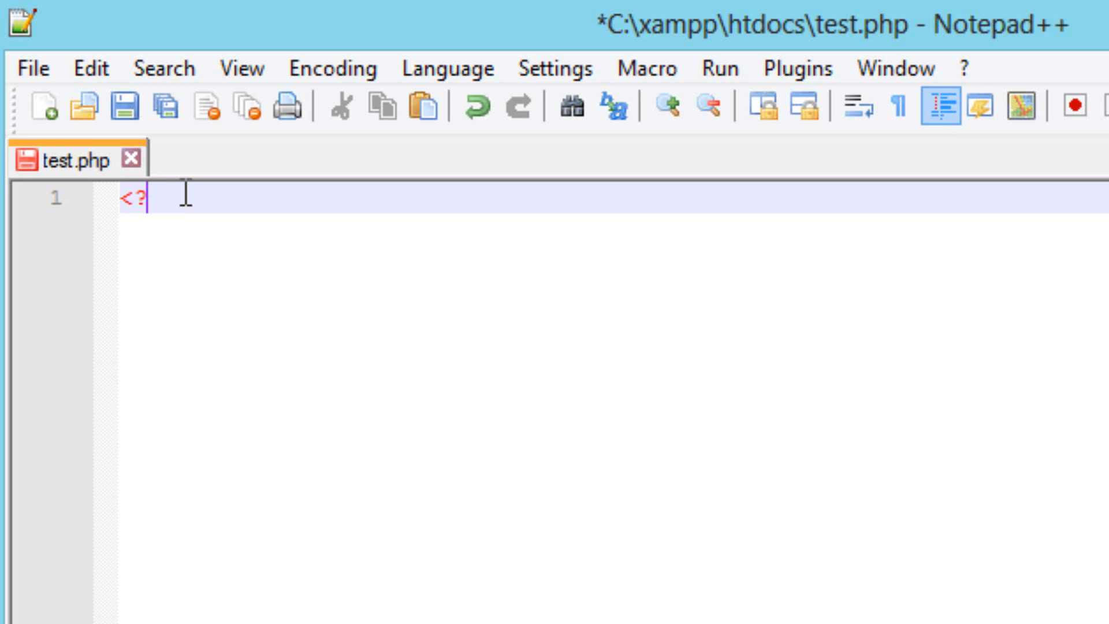
{"action": "type", "text": "php"}
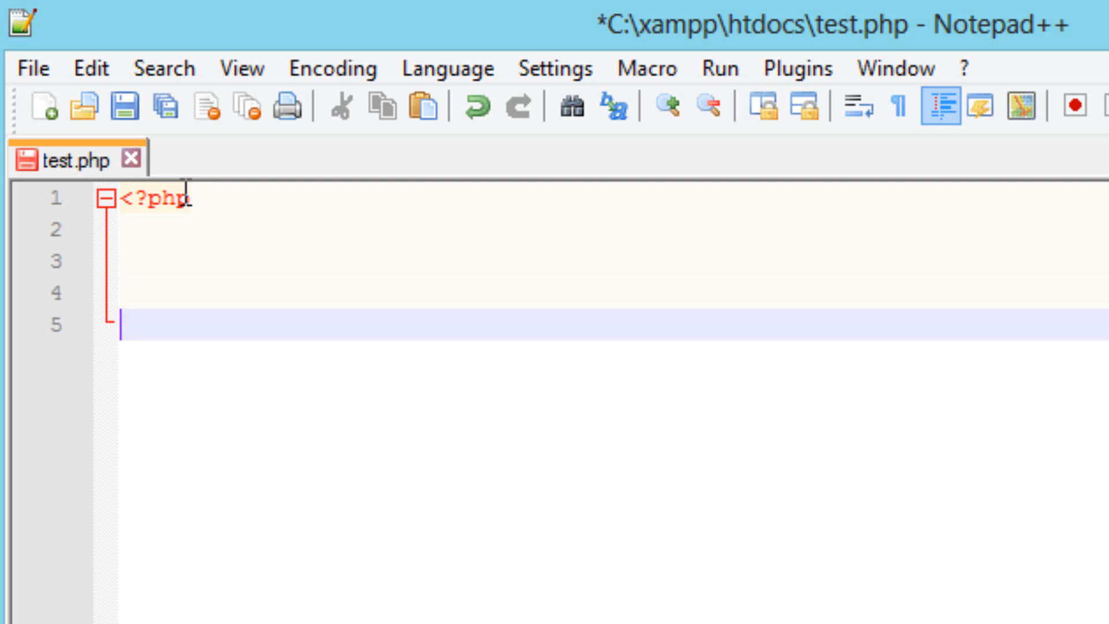
{"action": "type", "text": "?>"}
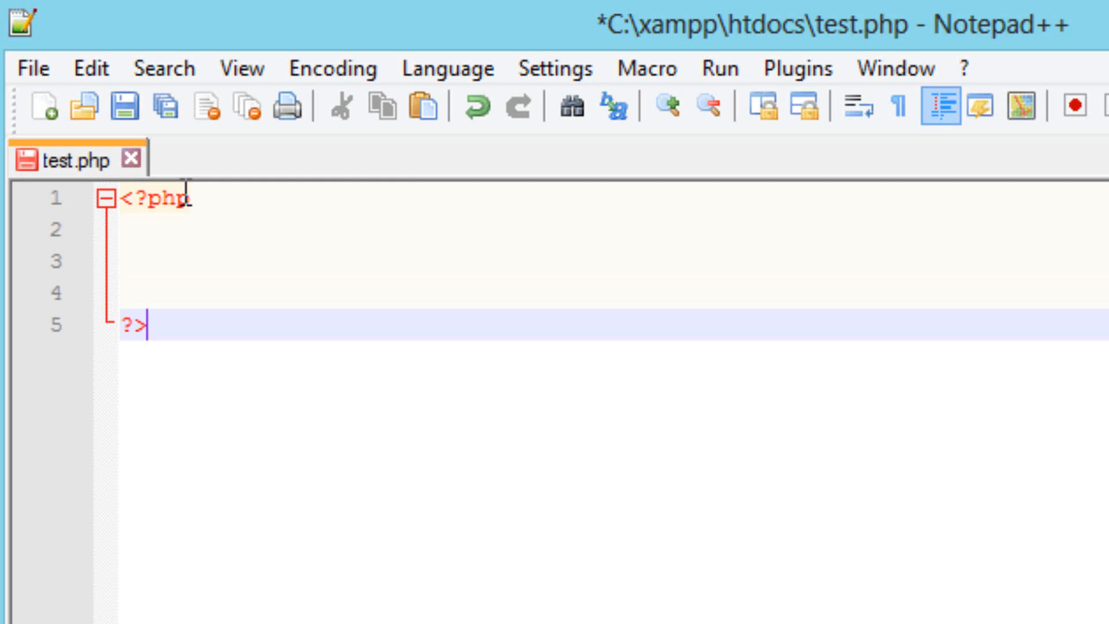
{"action": "mouse_move", "coordinate": [104, 373]}
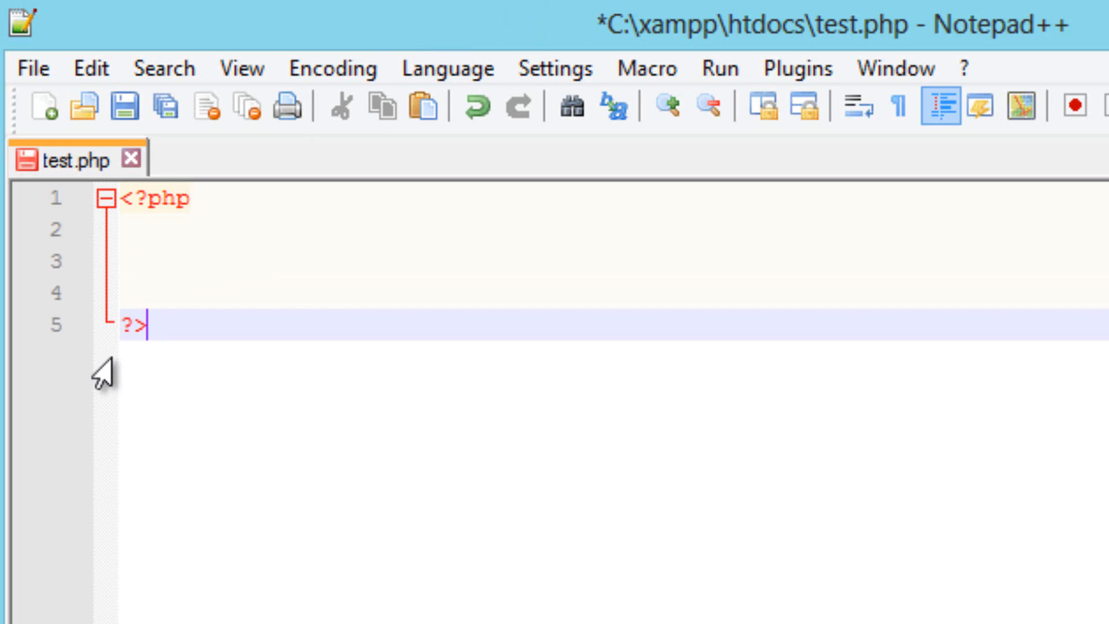
{"action": "left_click", "coordinate": [149, 260]}
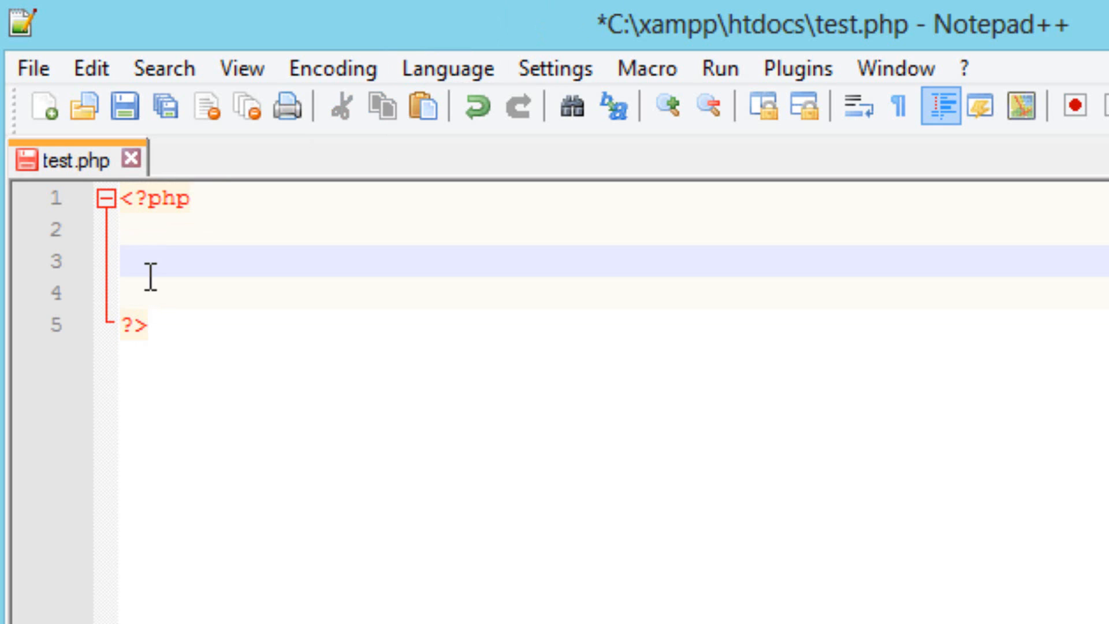
{"action": "mouse_move", "coordinate": [140, 254]}
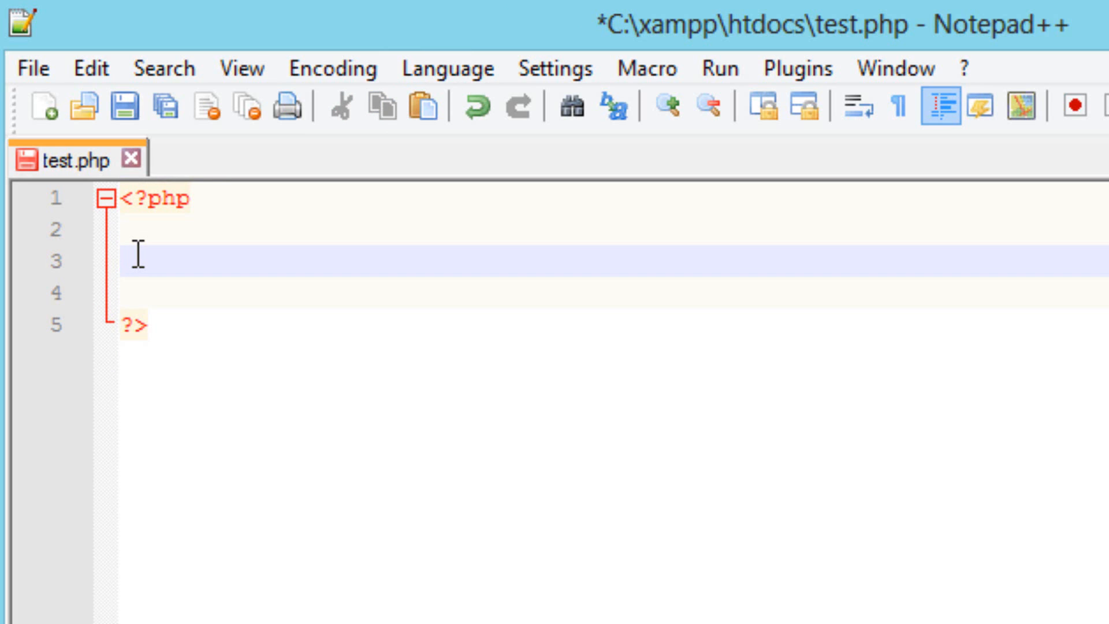
Add the statement echo "Hello World!"; inside the PHP block.
{"action": "type", "text": "ech"}
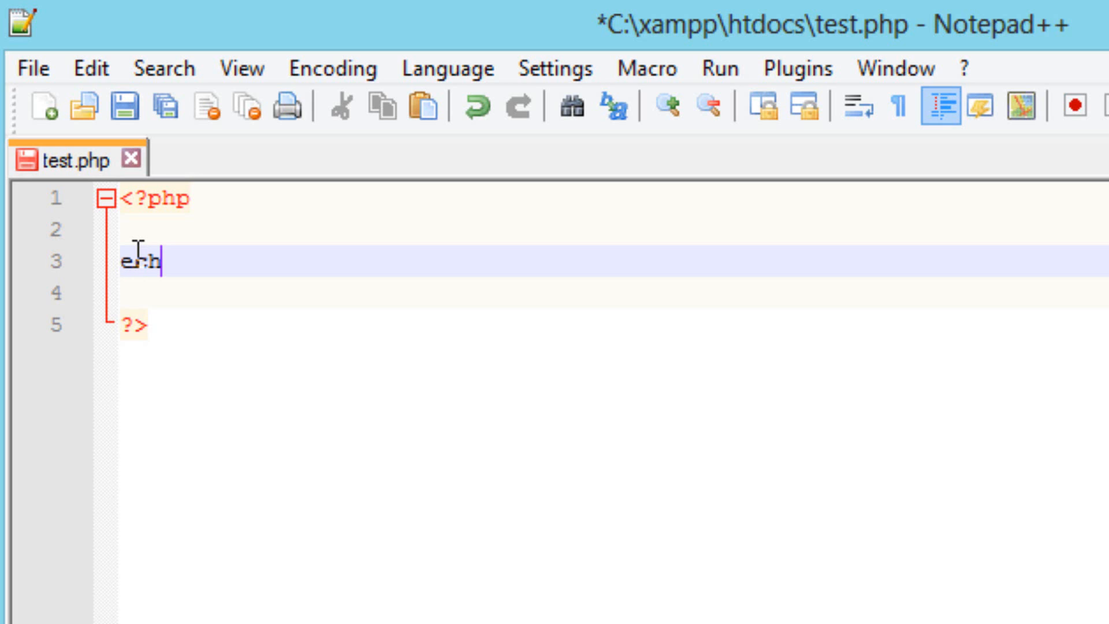
{"action": "type", "text": "o"}
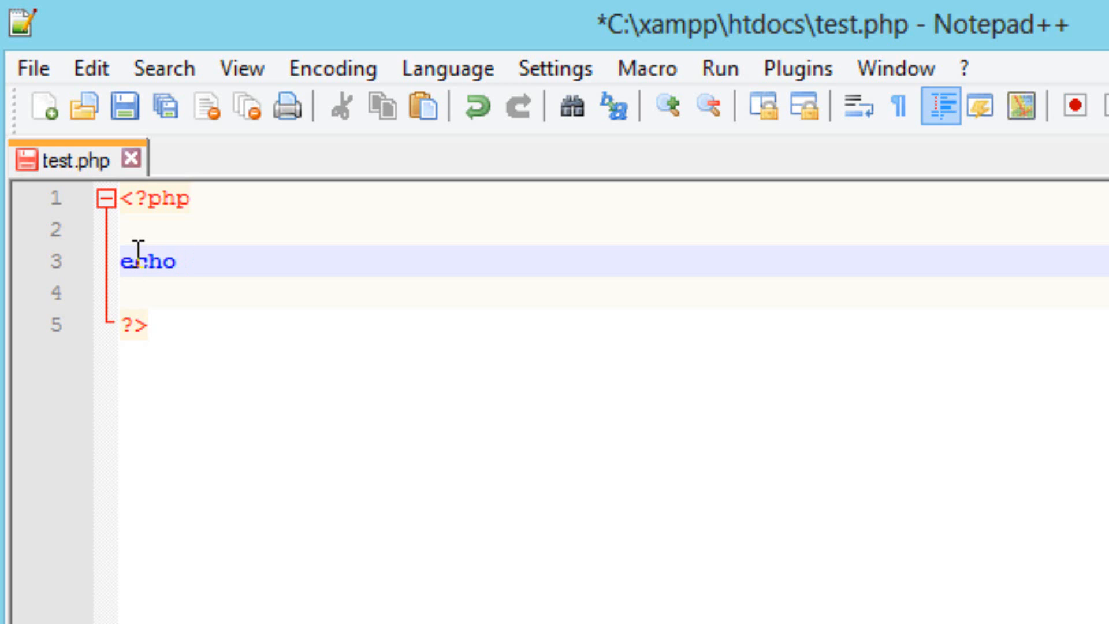
{"action": "type", "text": "\""}
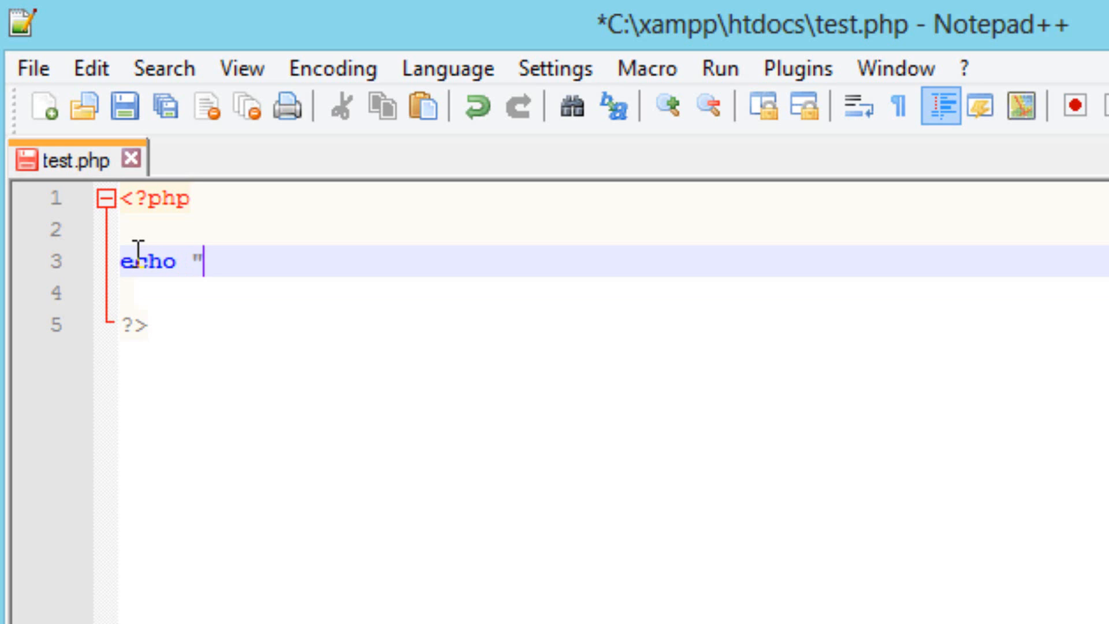
{"action": "type", "text": "Hello"}
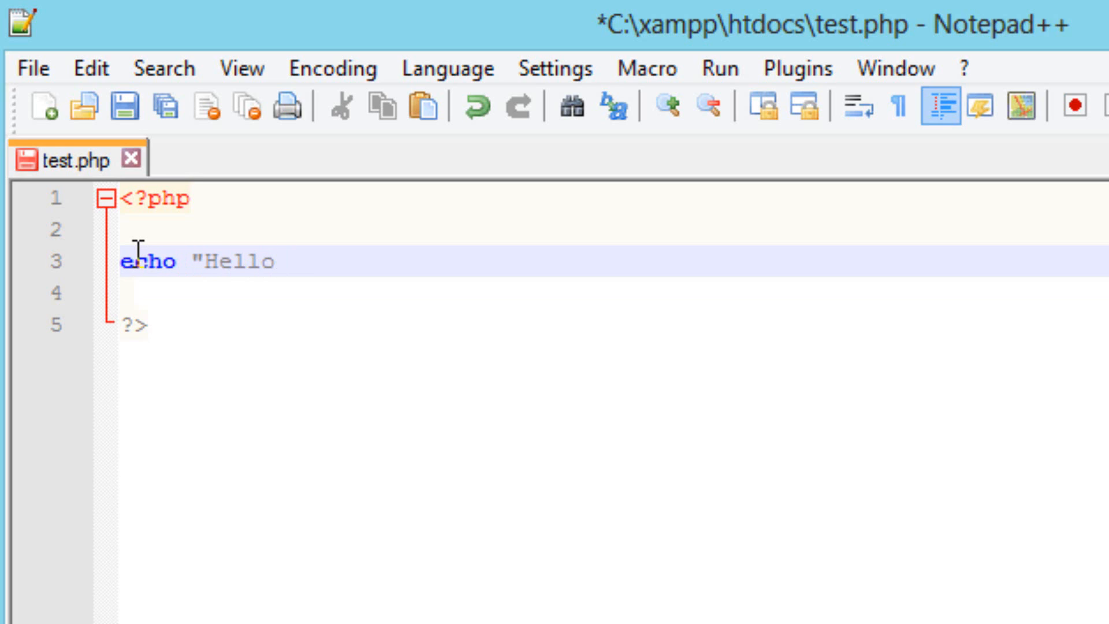
{"action": "type", "text": "World"}
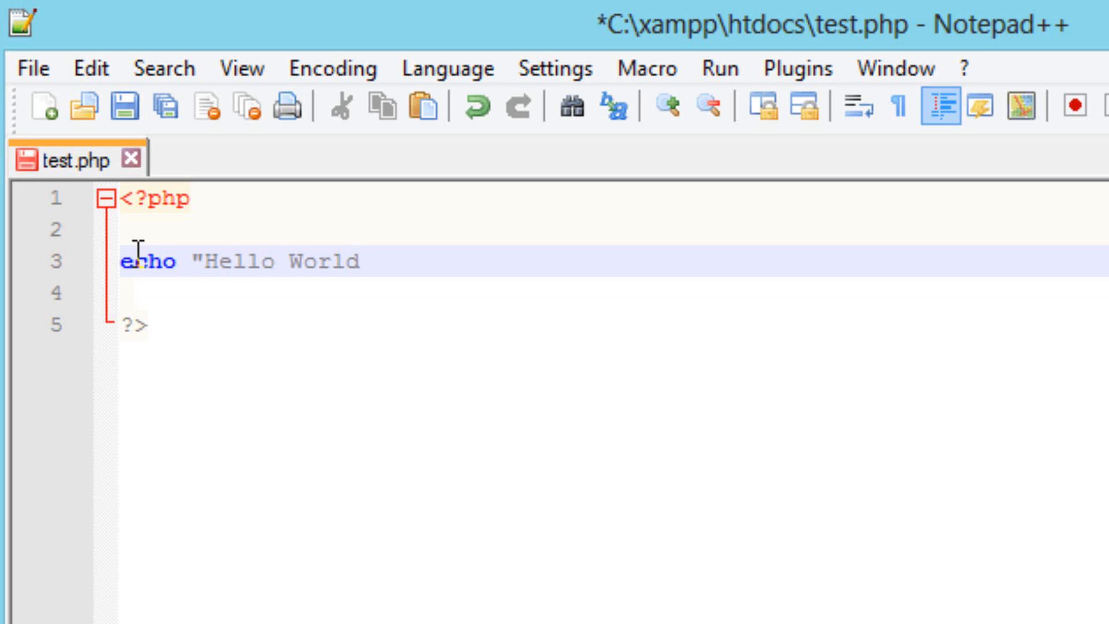
{"action": "type", "text": "!"}
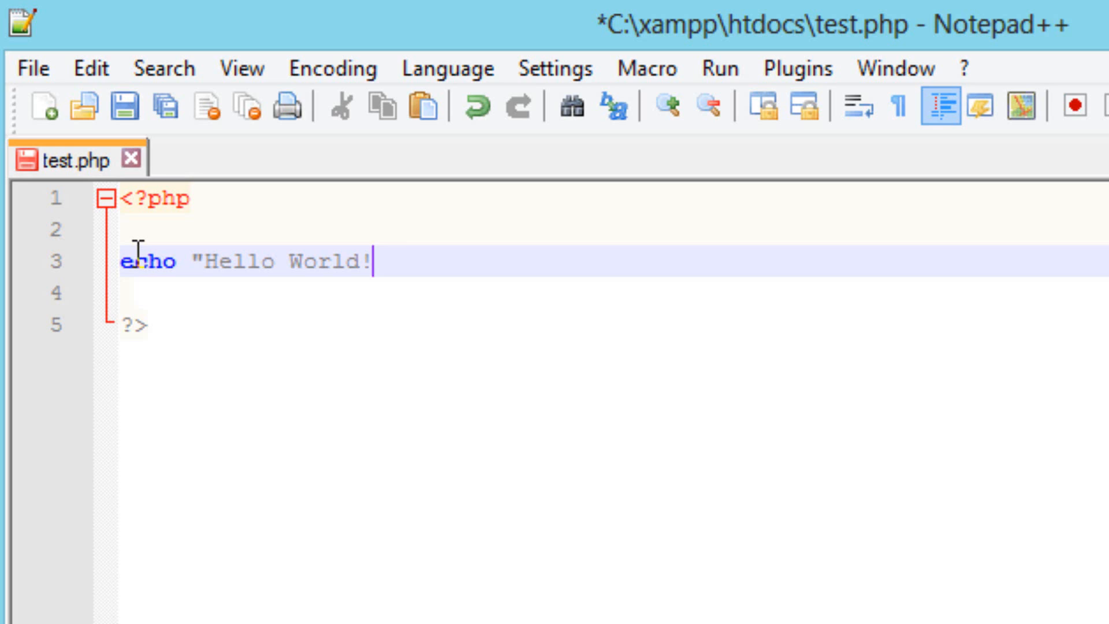
{"action": "type", "text": "\""}
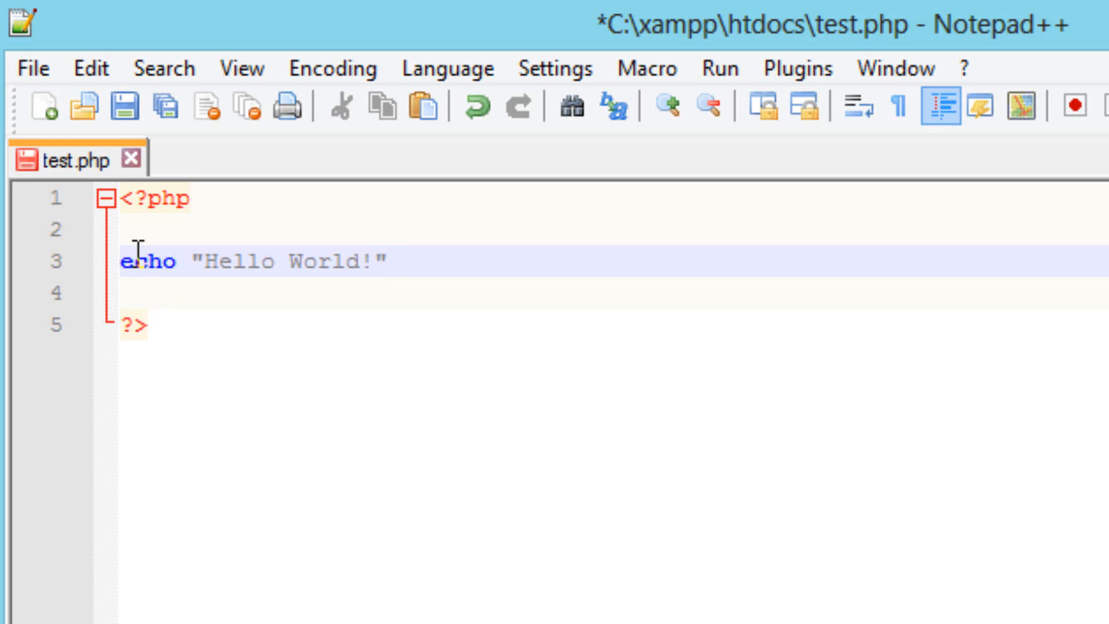
{"action": "type", "text": ";"}
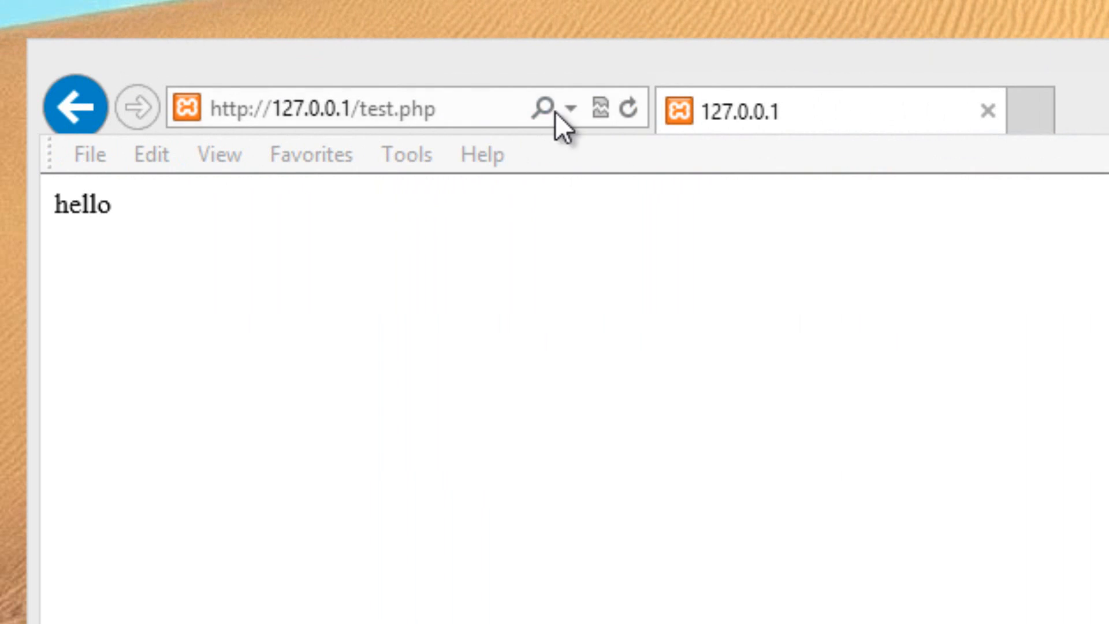
Reload the page so it shows Hello World! and select that text.
{"action": "left_click", "coordinate": [624, 109]}
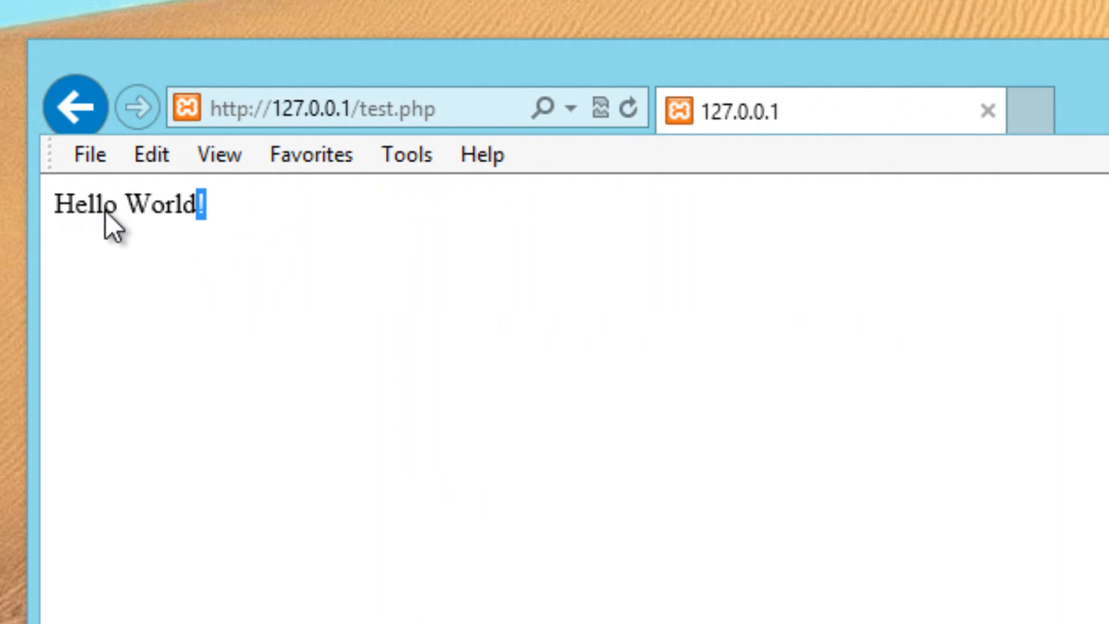
{"action": "triple_click", "coordinate": [127, 205]}
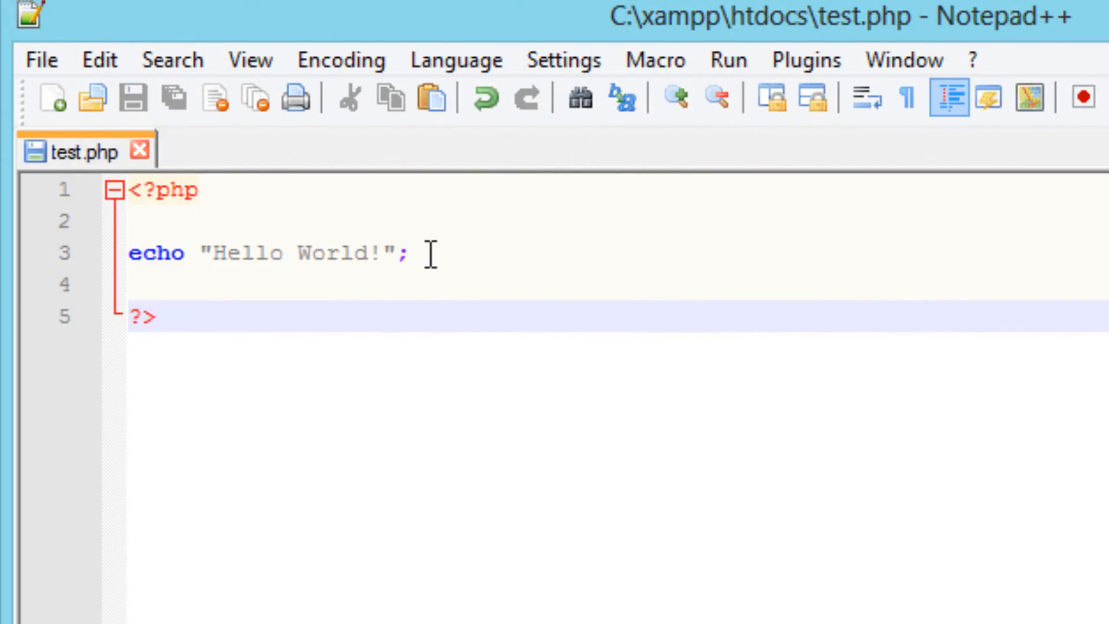
Delete the echo statement and start a new variable with $ on line 3.
{"action": "key", "text": "Delete"}
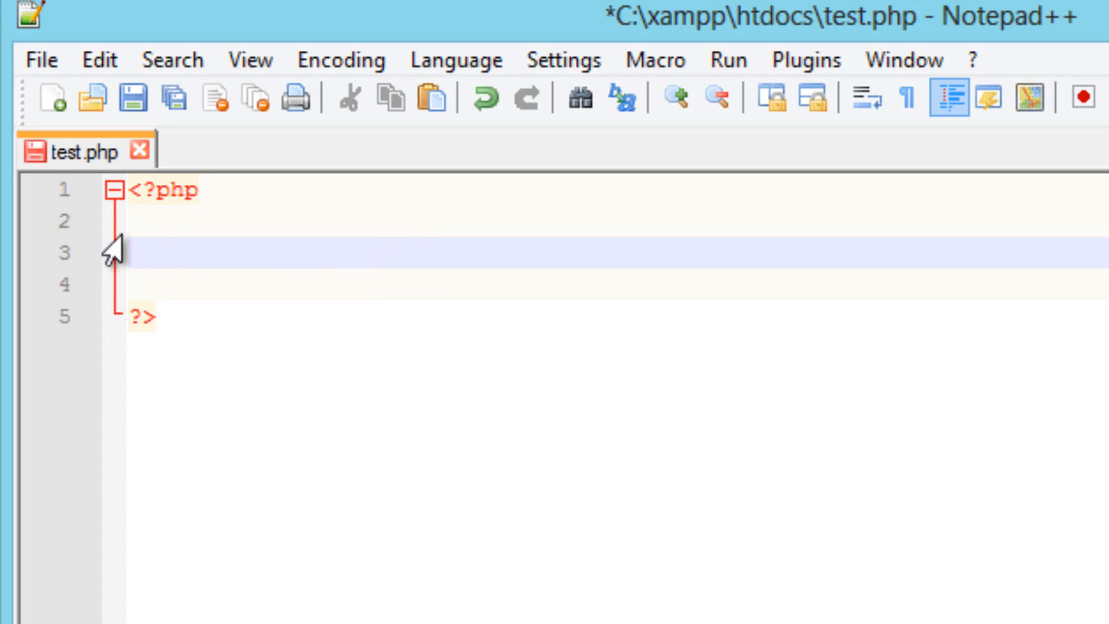
{"action": "type", "text": "$"}
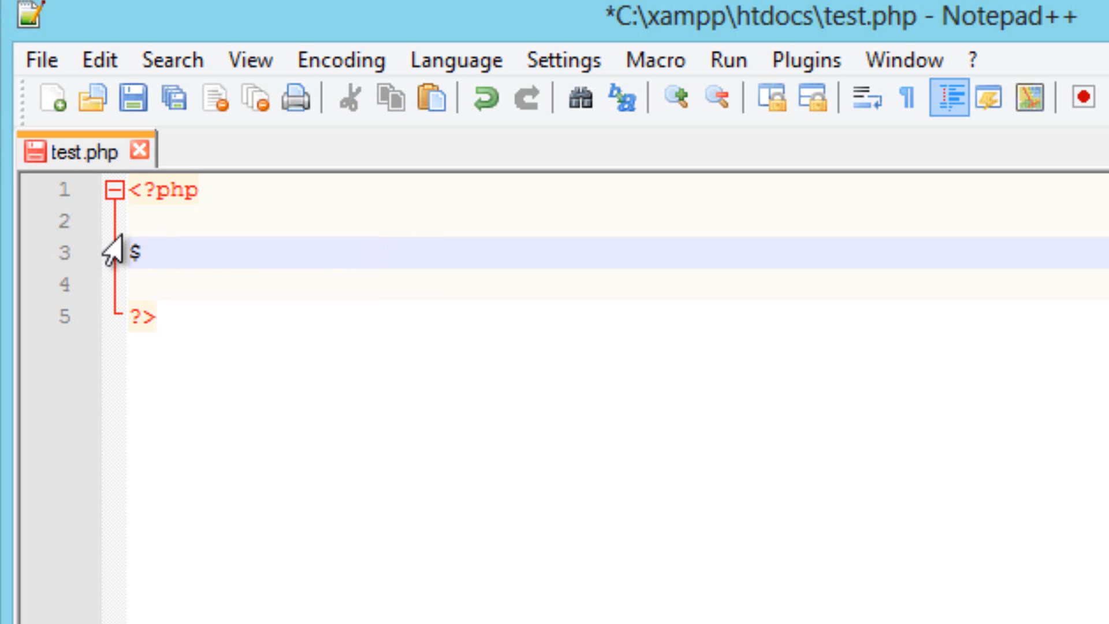
Assign $blue = "some text"; on line 3.
{"action": "type", "text": "blue"}
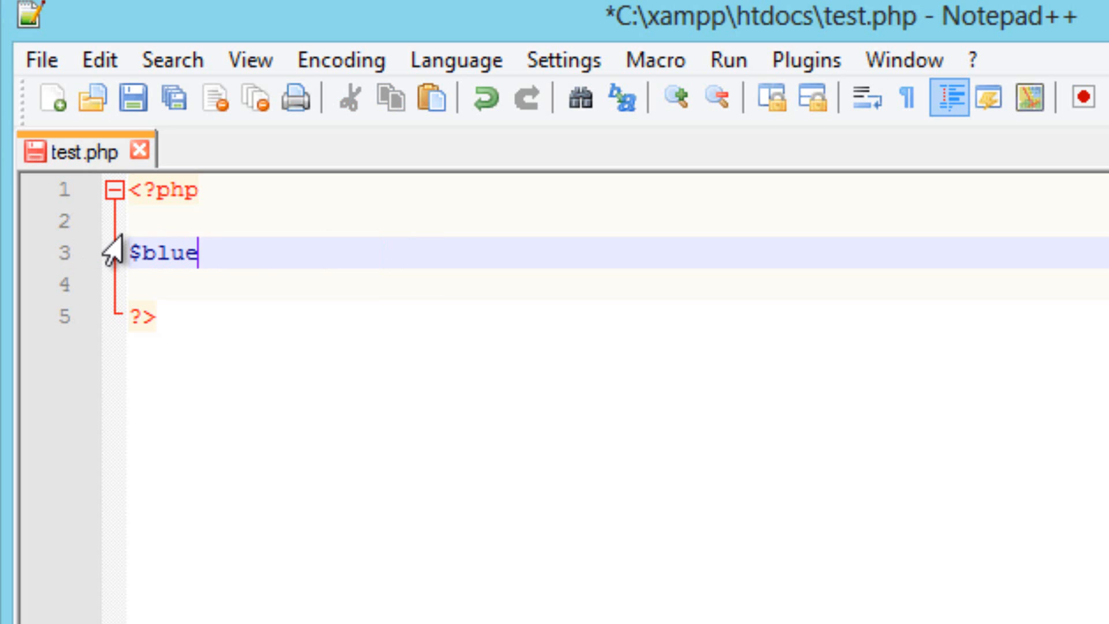
{"action": "type", "text": "="}
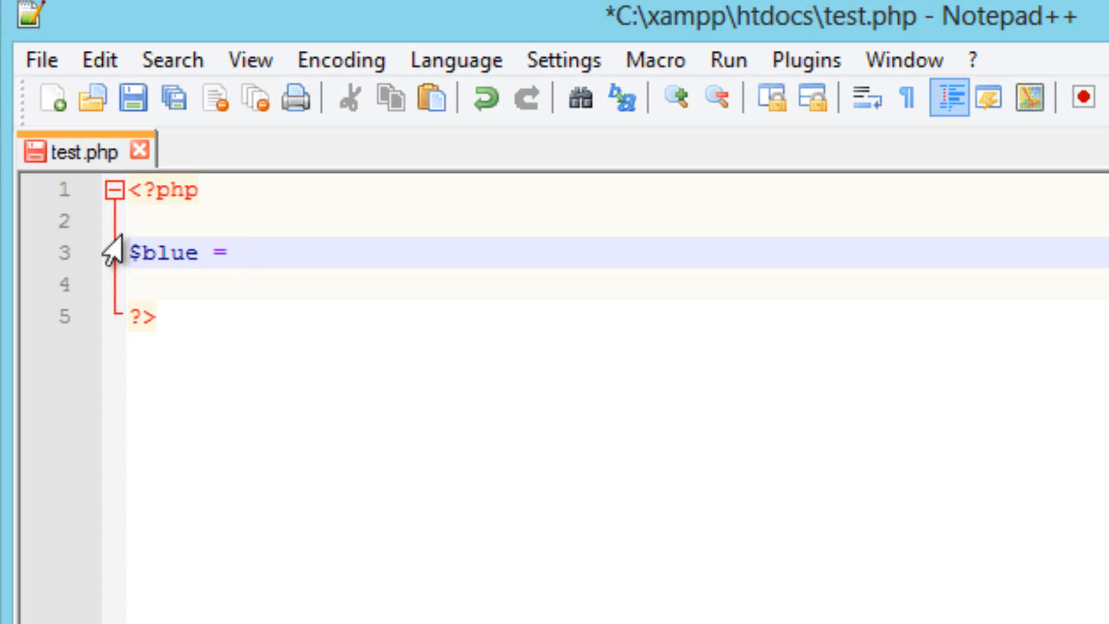
{"action": "left_click", "coordinate": [240, 253]}
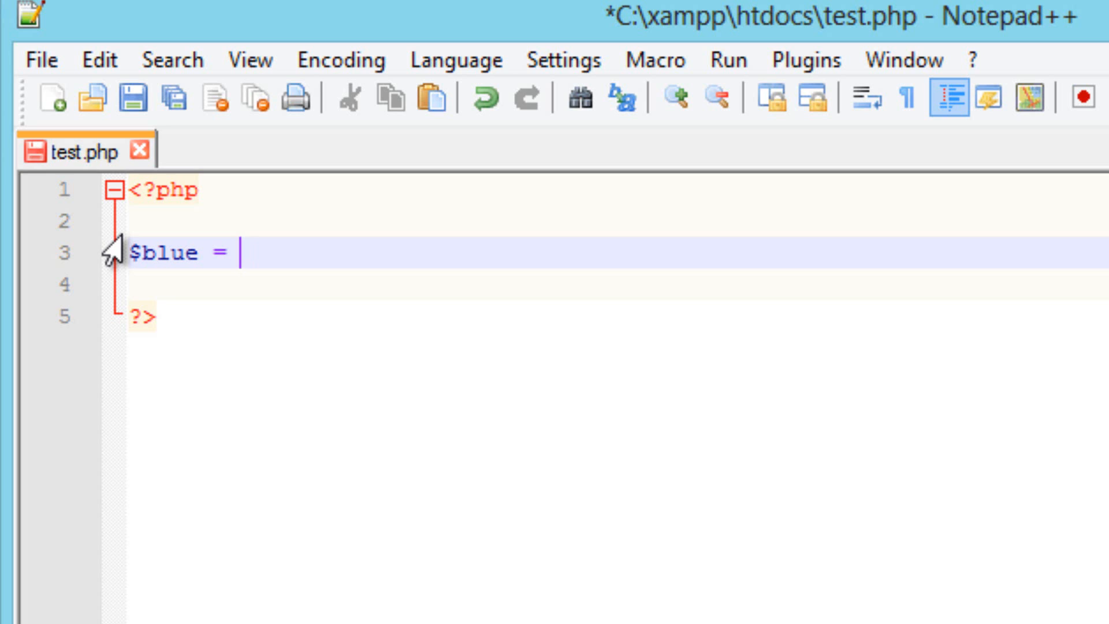
{"action": "type", "text": "\""}
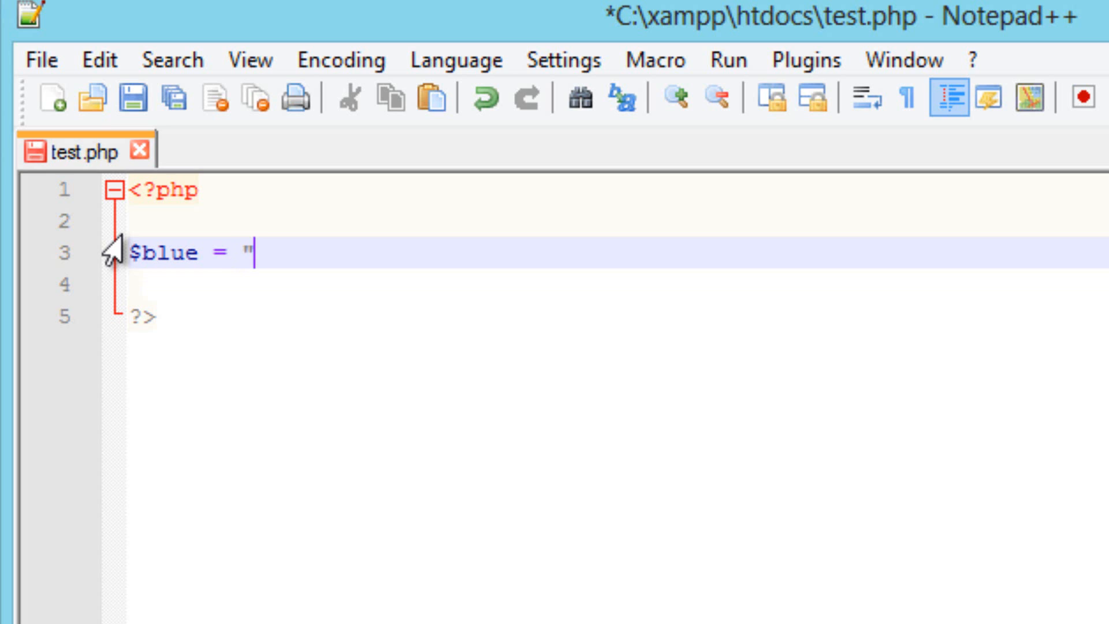
{"action": "type", "text": "sq"}
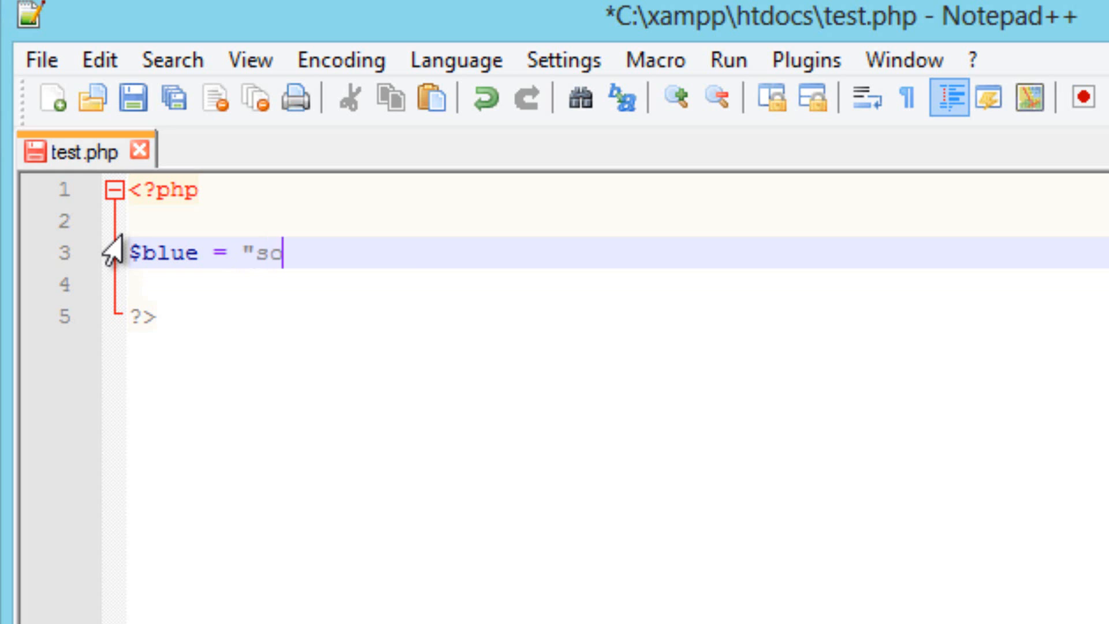
{"action": "type", "text": "me te"}
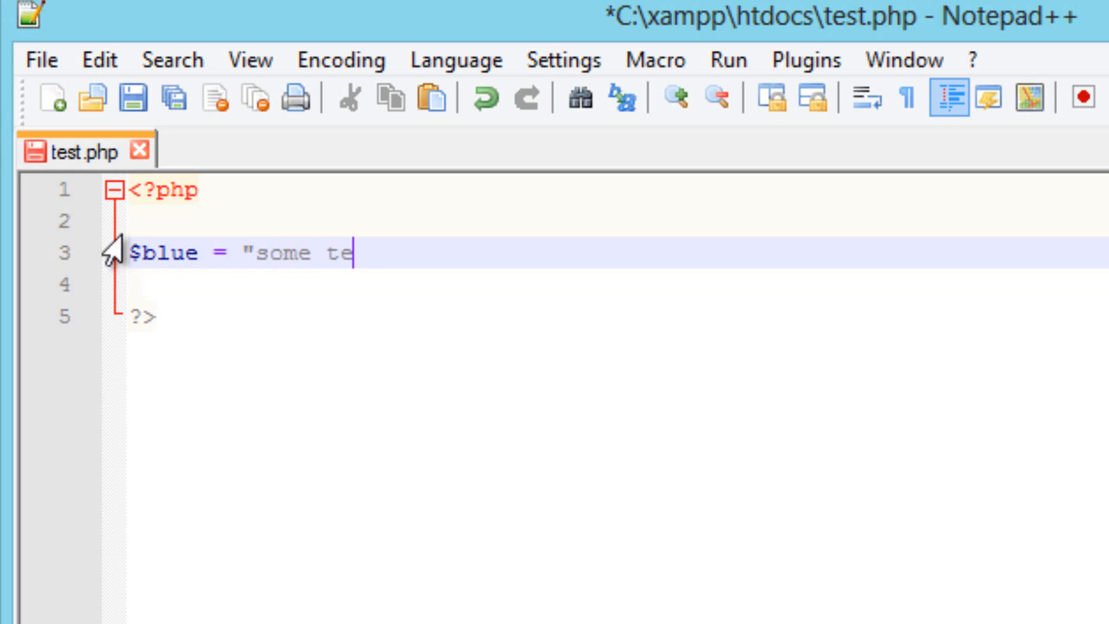
{"action": "type", "text": "xt"}
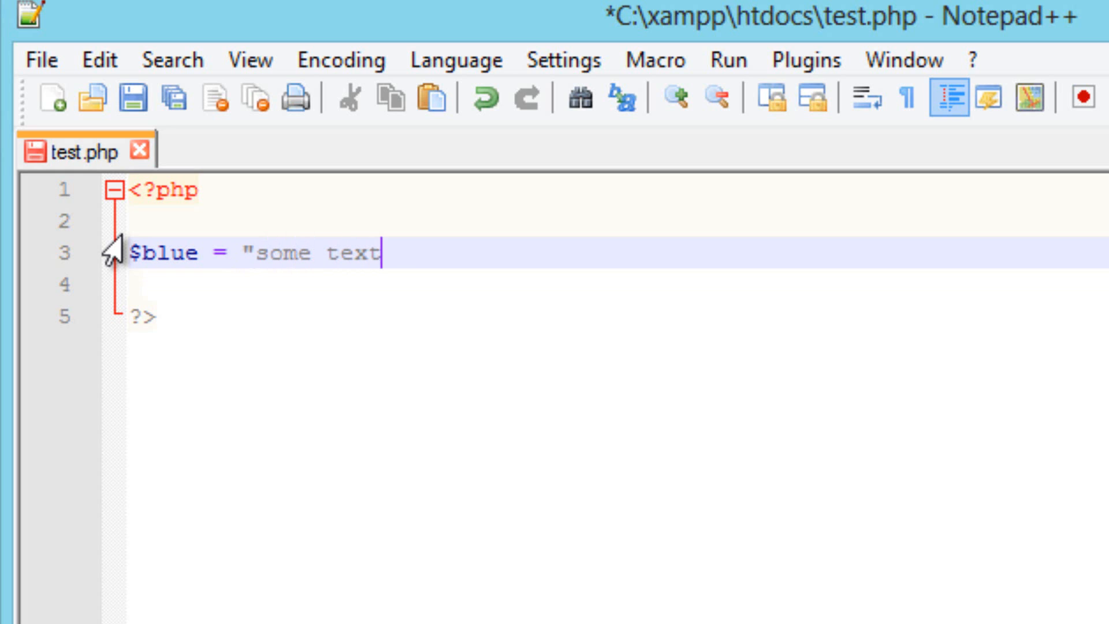
{"action": "type", "text": "\""}
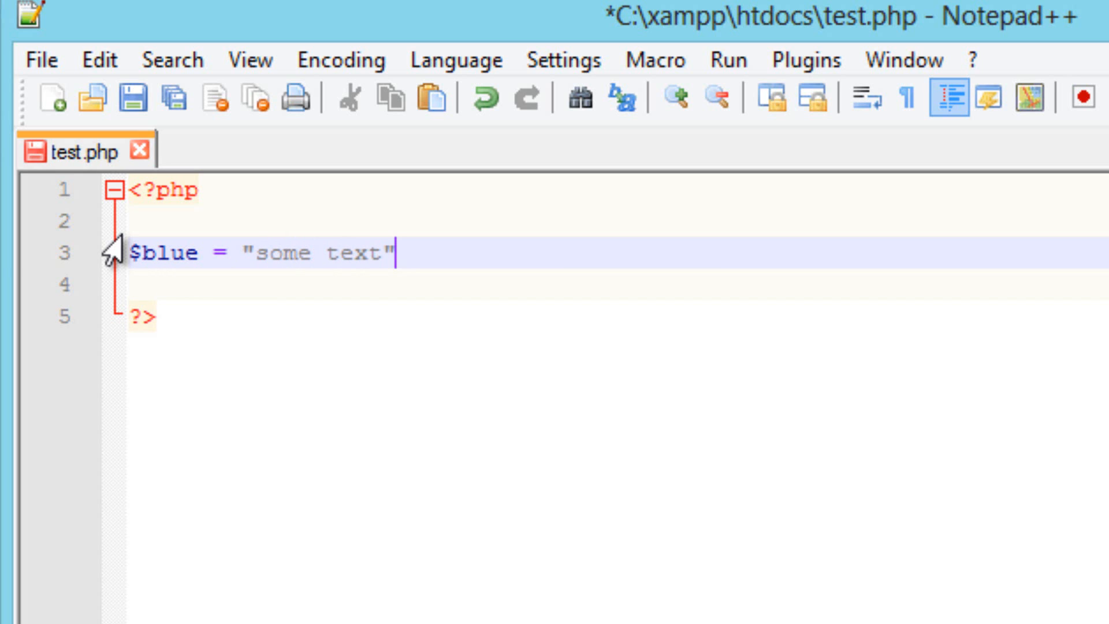
{"action": "type", "text": ";"}
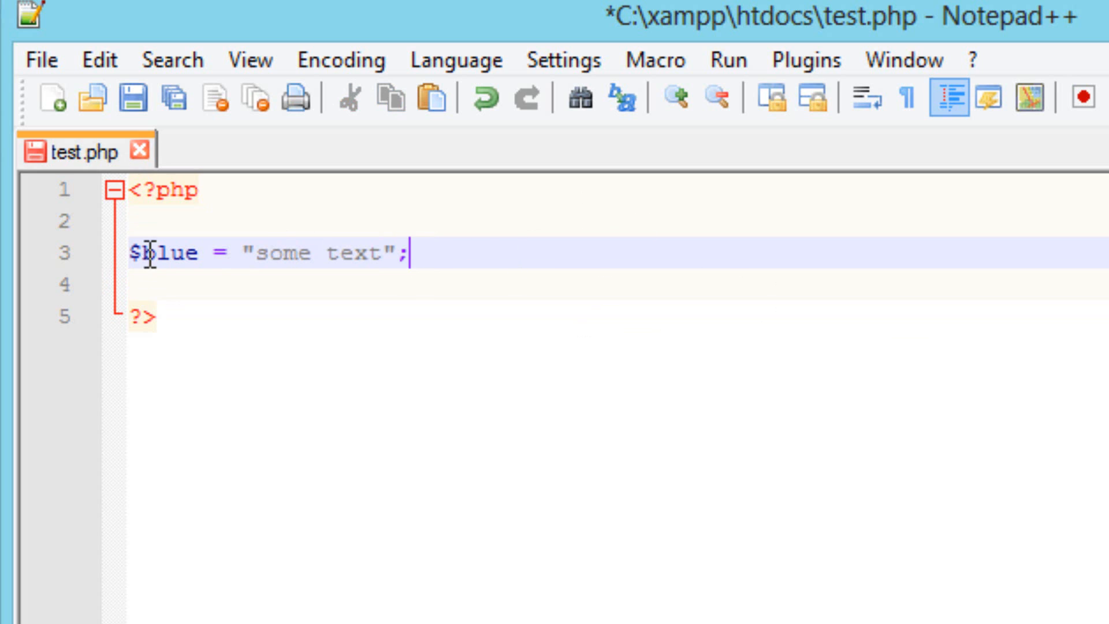
Add echo $blue; on a new line below and reload the test page.
{"action": "double_click", "coordinate": [167, 253]}
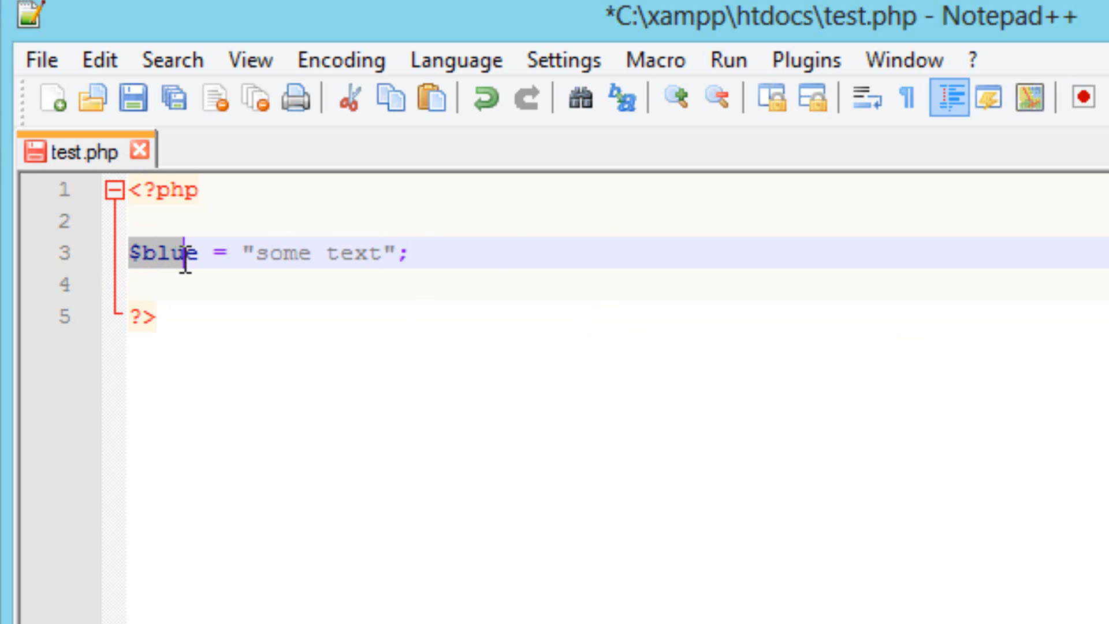
{"action": "left_click", "coordinate": [244, 253]}
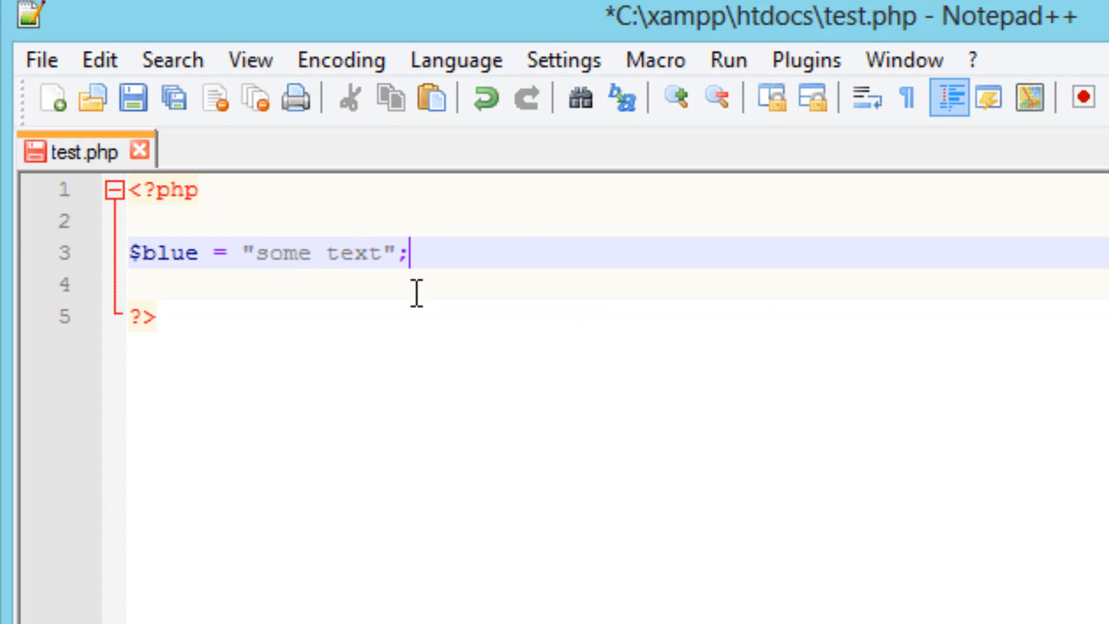
{"action": "key", "text": "Enter"}
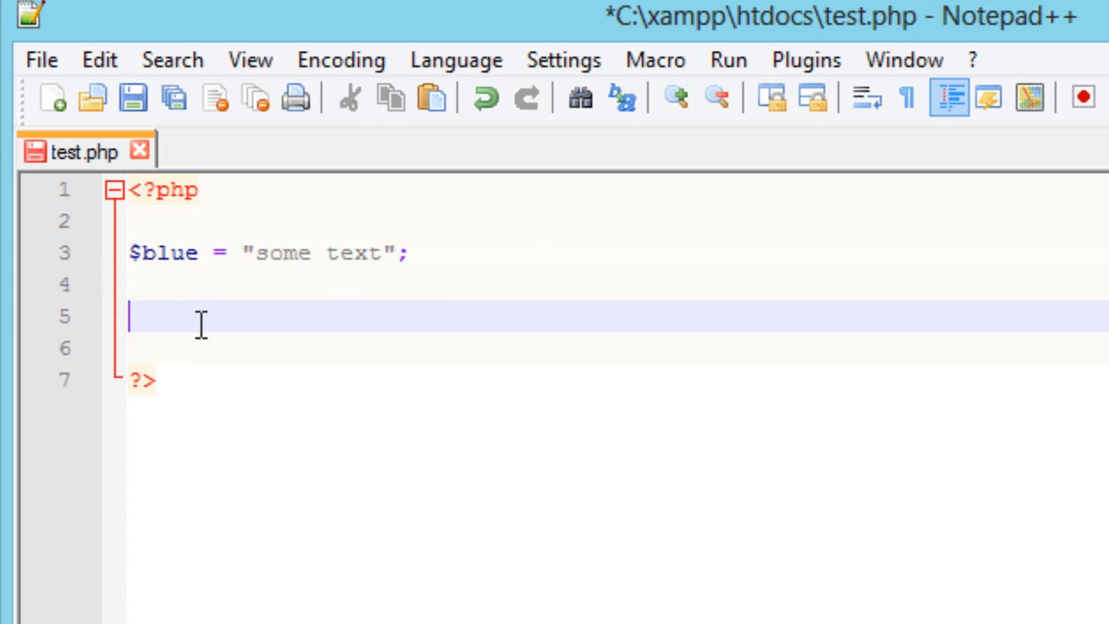
{"action": "type", "text": "ec"}
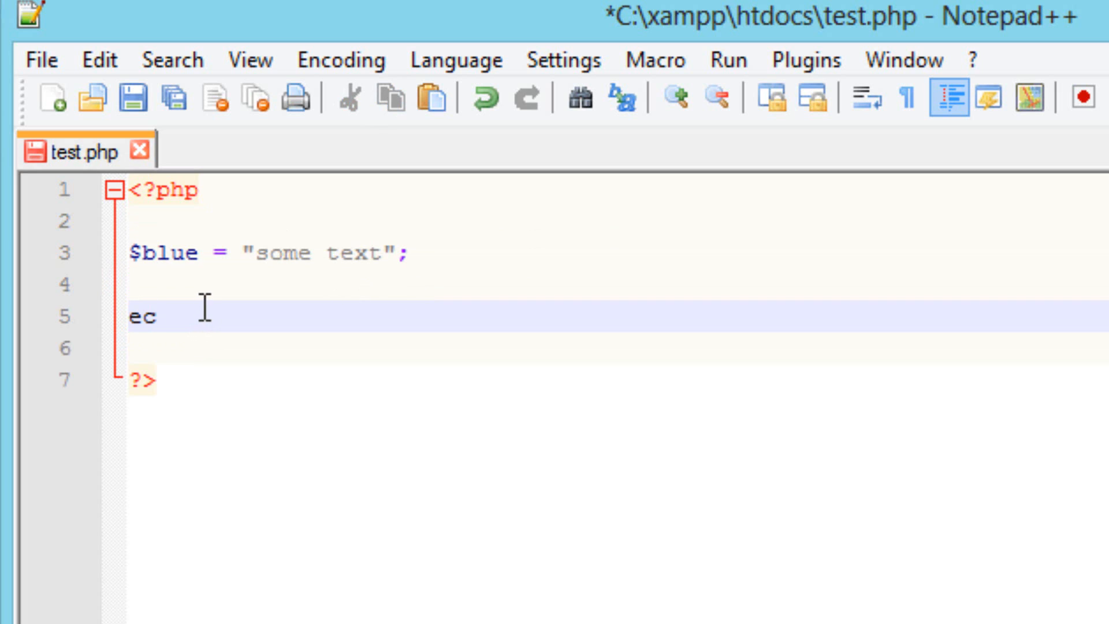
{"action": "type", "text": "ho"}
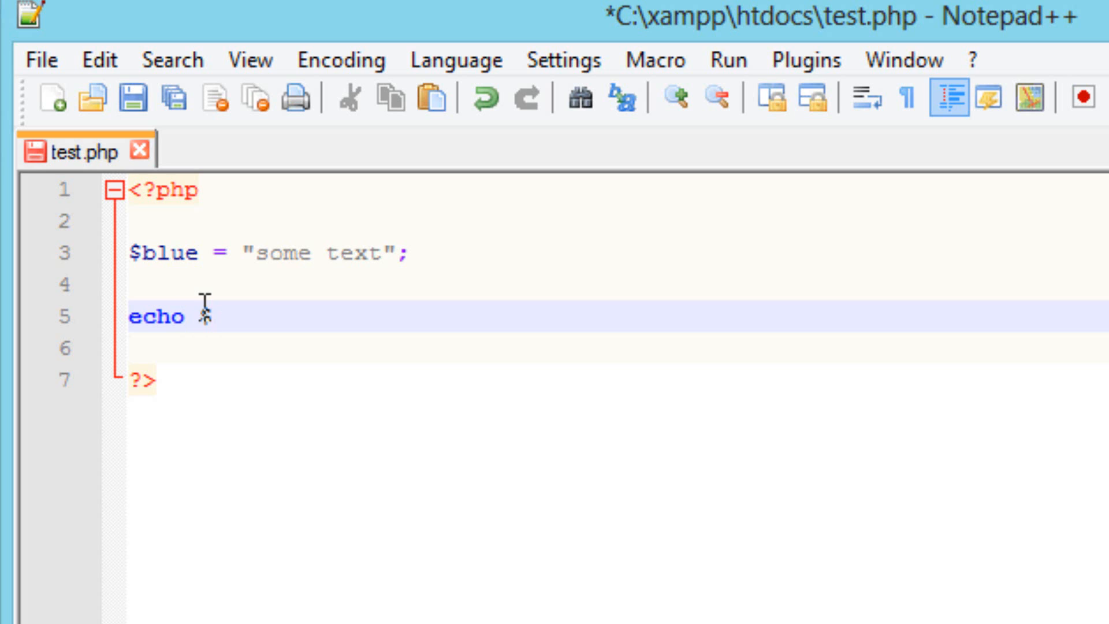
{"action": "type", "text": "$blue"}
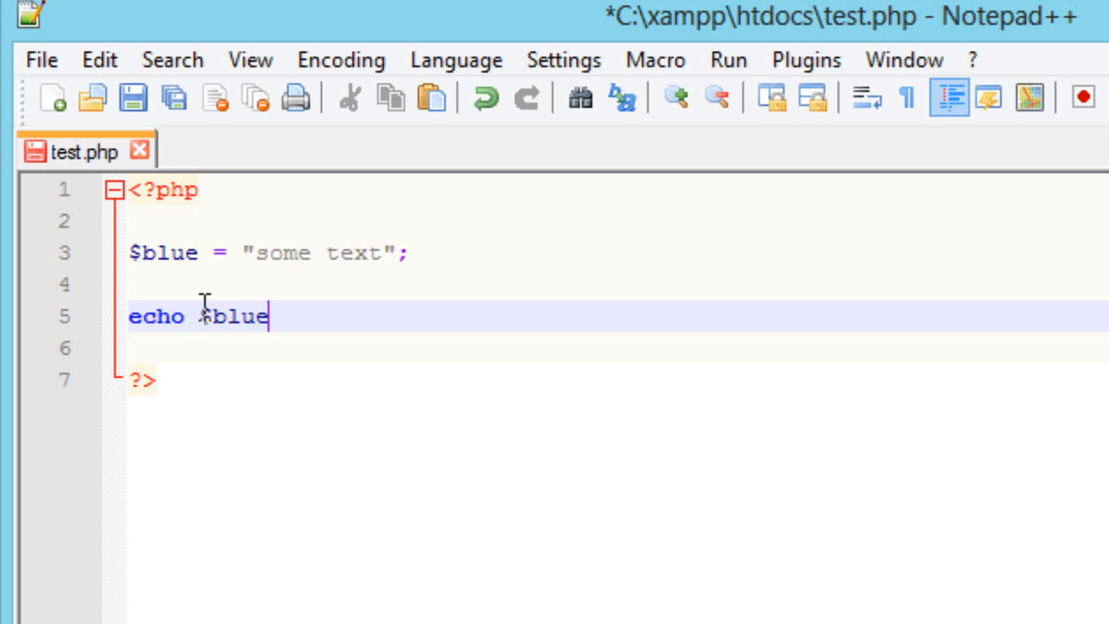
{"action": "type", "text": ";"}
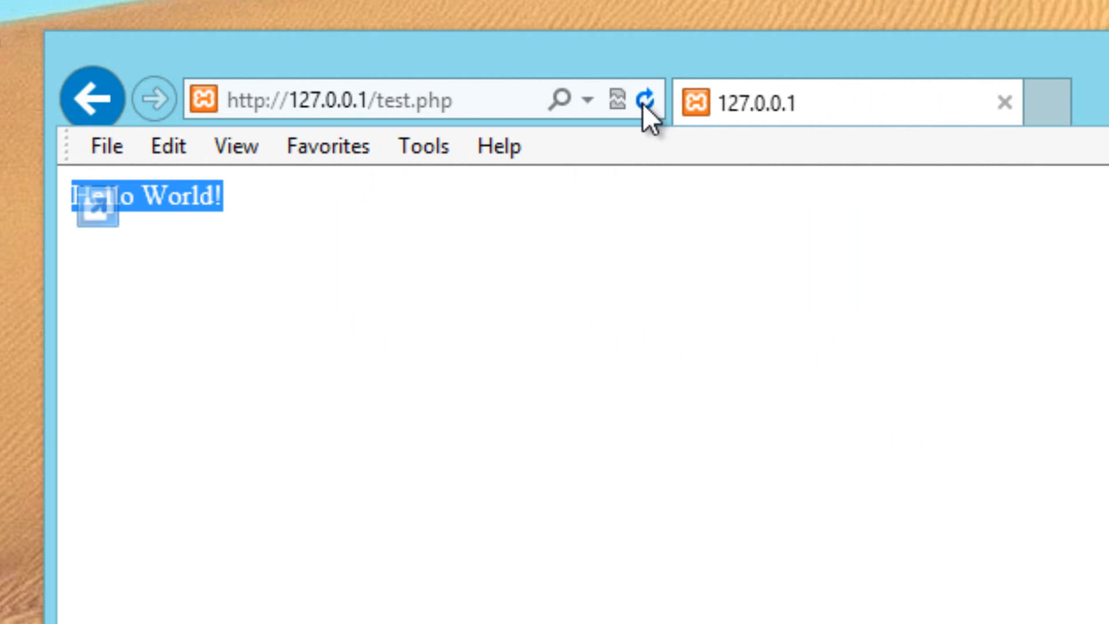
{"action": "left_click", "coordinate": [648, 99]}
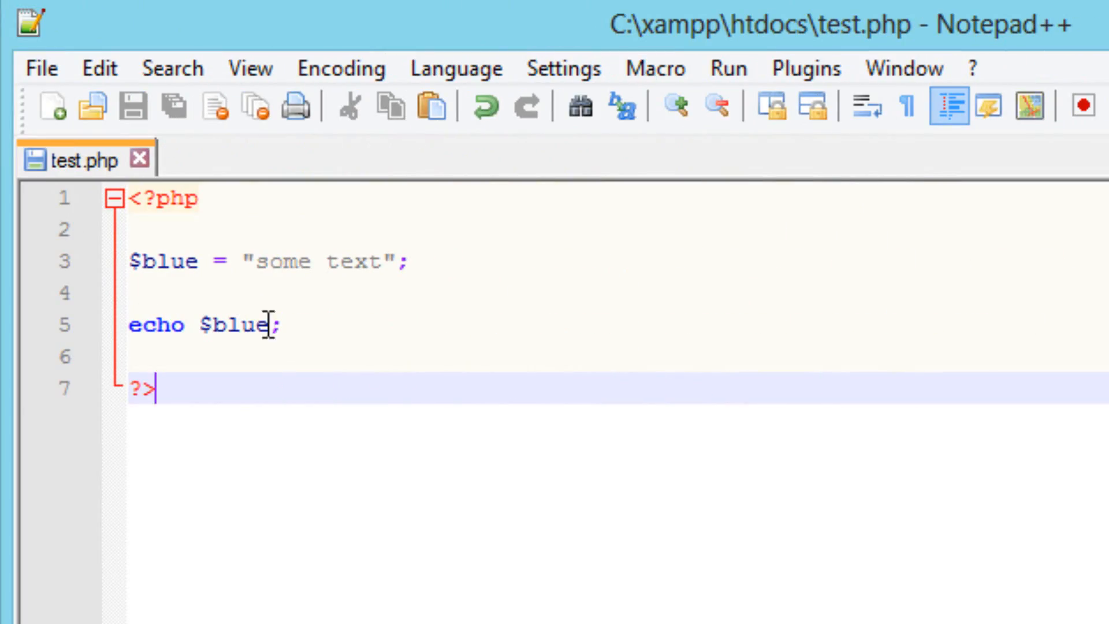
{"action": "mouse_move", "coordinate": [290, 326]}
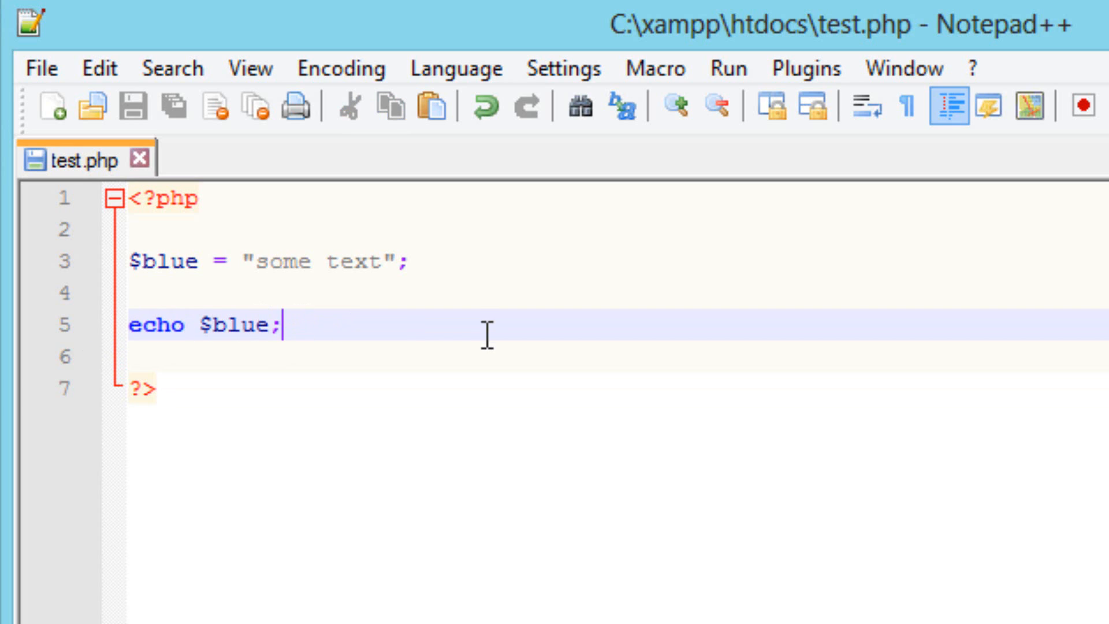
{"action": "mouse_move", "coordinate": [331, 353]}
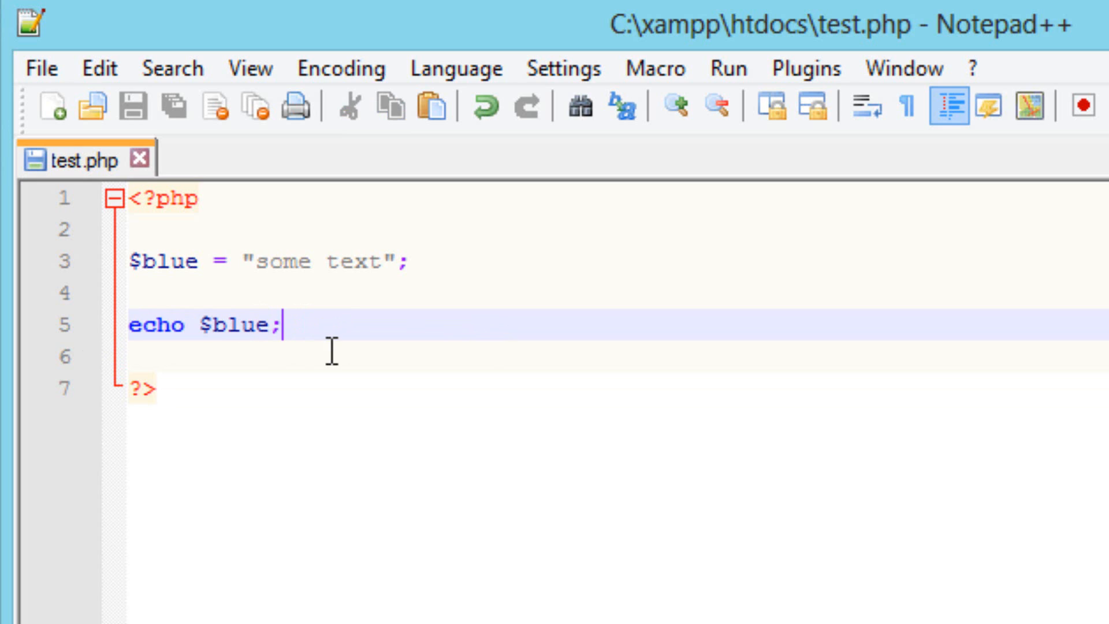
{"action": "mouse_move", "coordinate": [244, 270]}
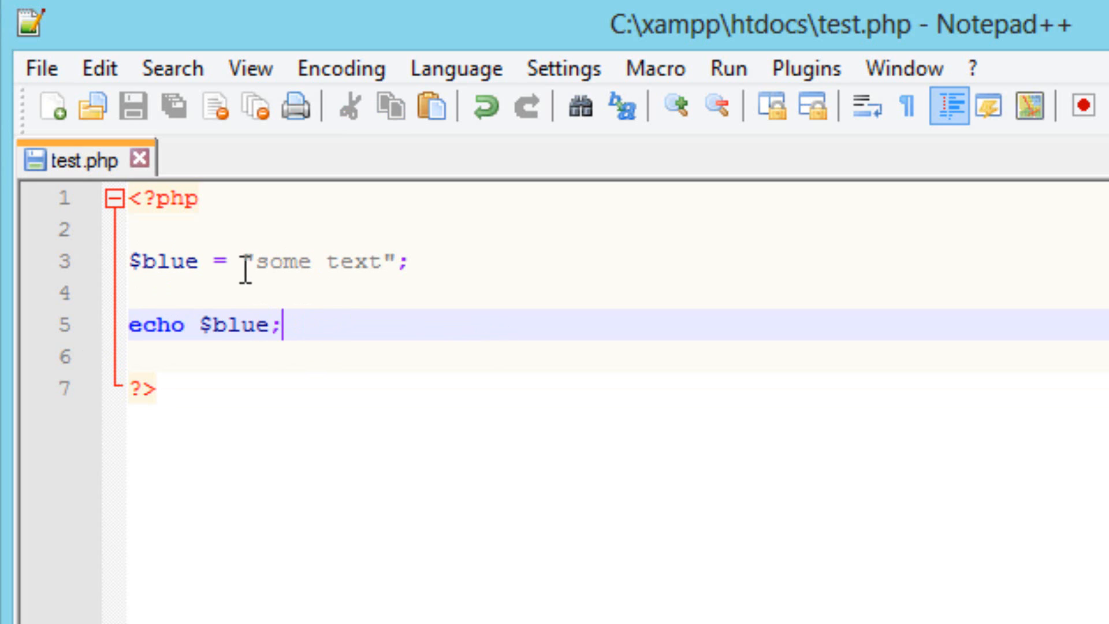
Replace the quoted "some text" value with the number 45556 and return to the editor.
{"action": "left_click_drag", "start_coordinate": [252, 263], "coordinate": [386, 263]}
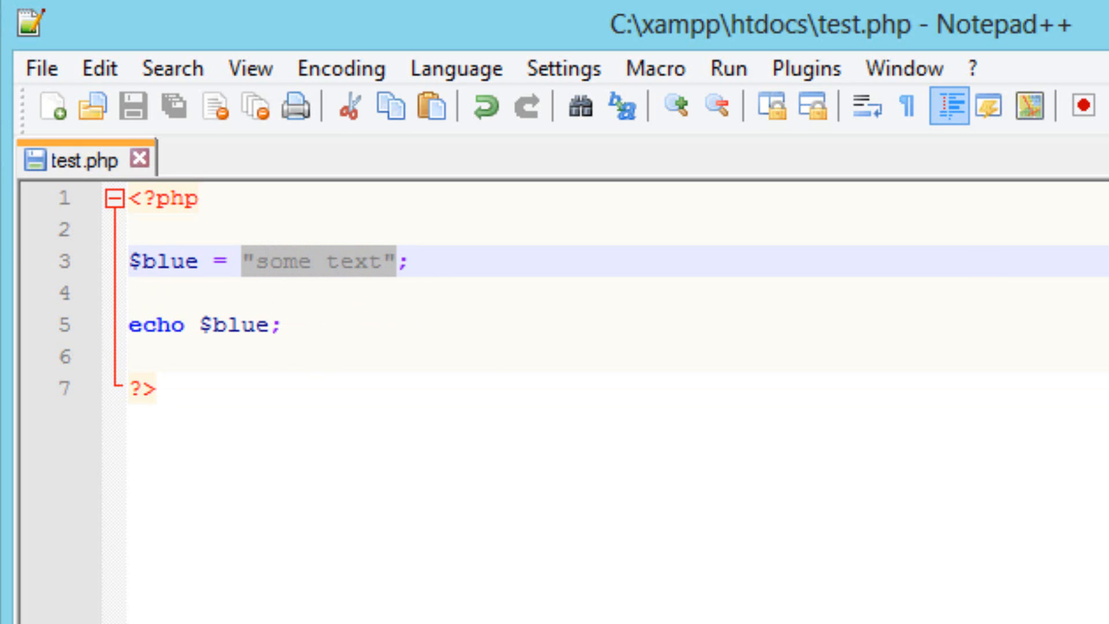
{"action": "type", "text": "4;"}
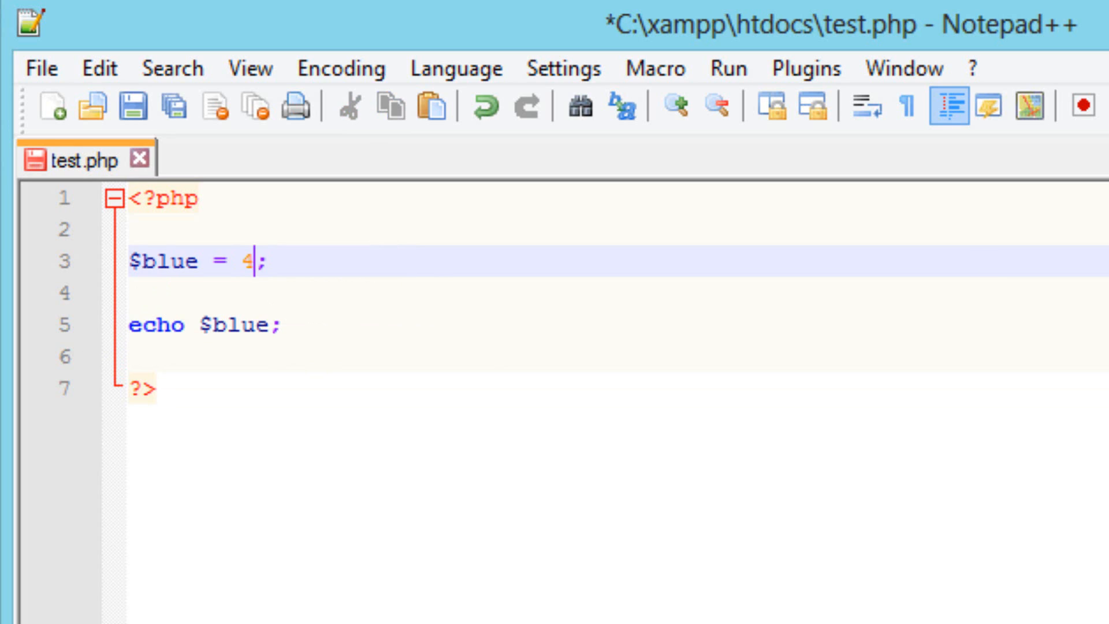
{"action": "type", "text": "555"}
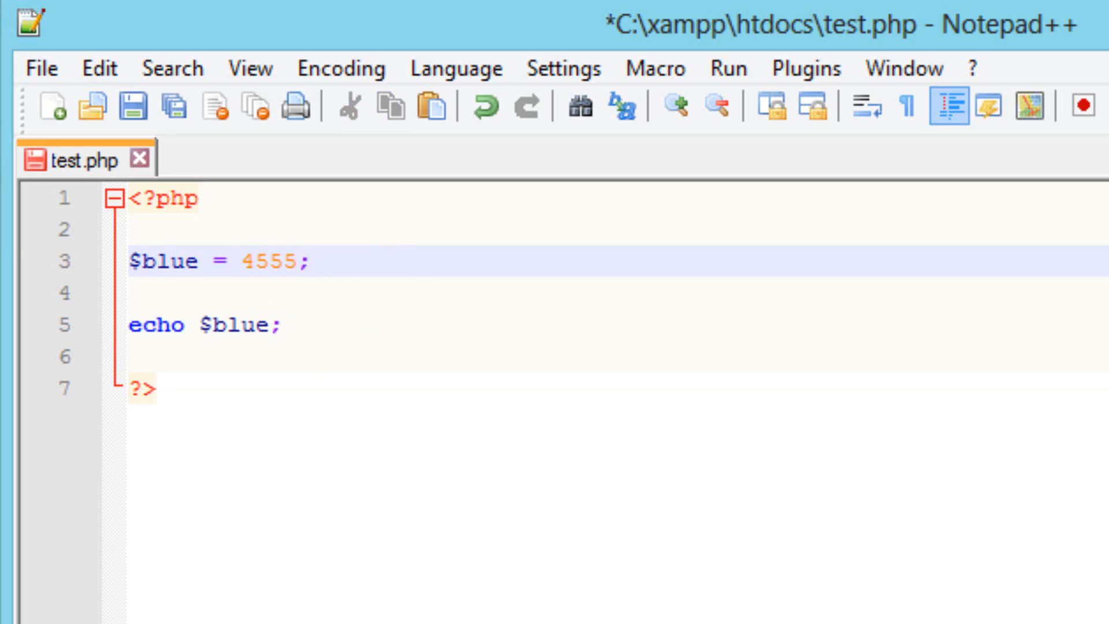
{"action": "type", "text": "6"}
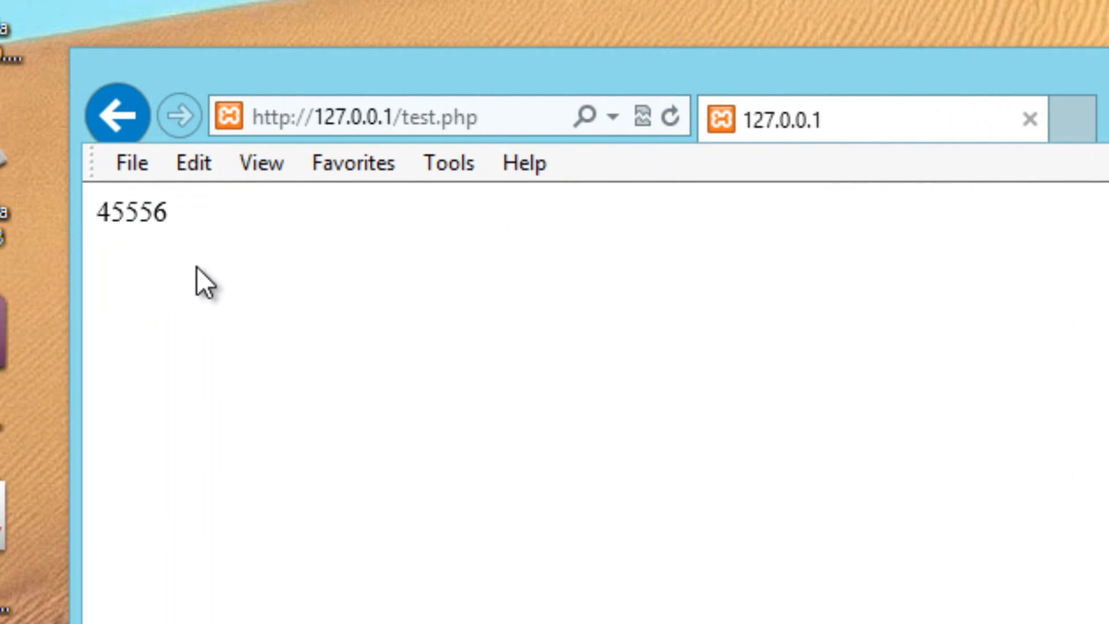
{"action": "double_click", "coordinate": [134, 210]}
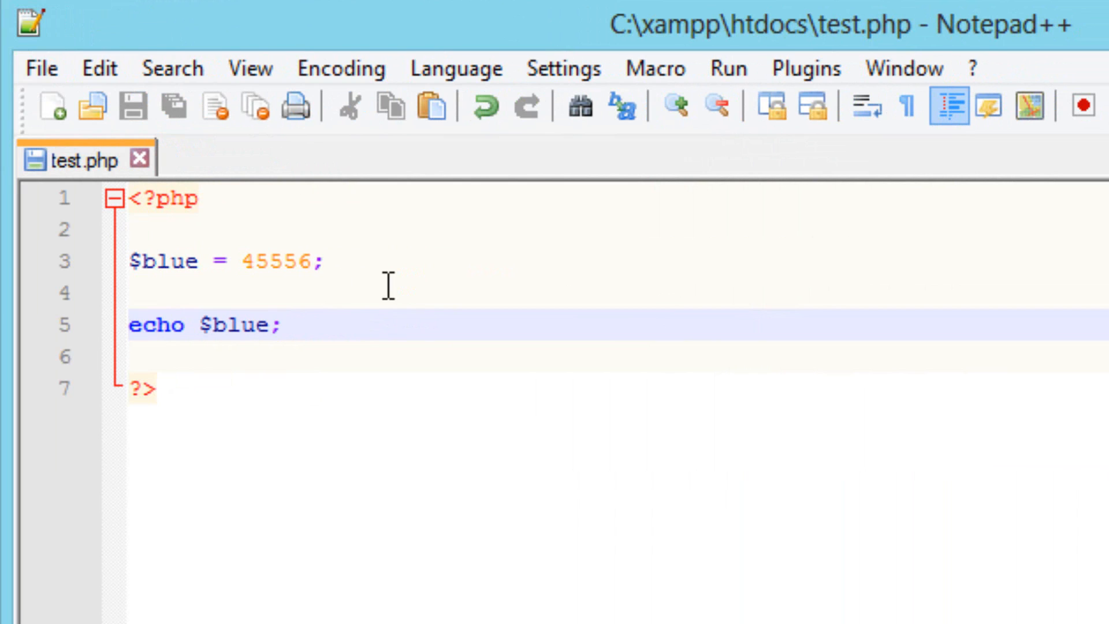
Add the line $red = "blue"; beneath the $blue assignment.
{"action": "left_click", "coordinate": [281, 325]}
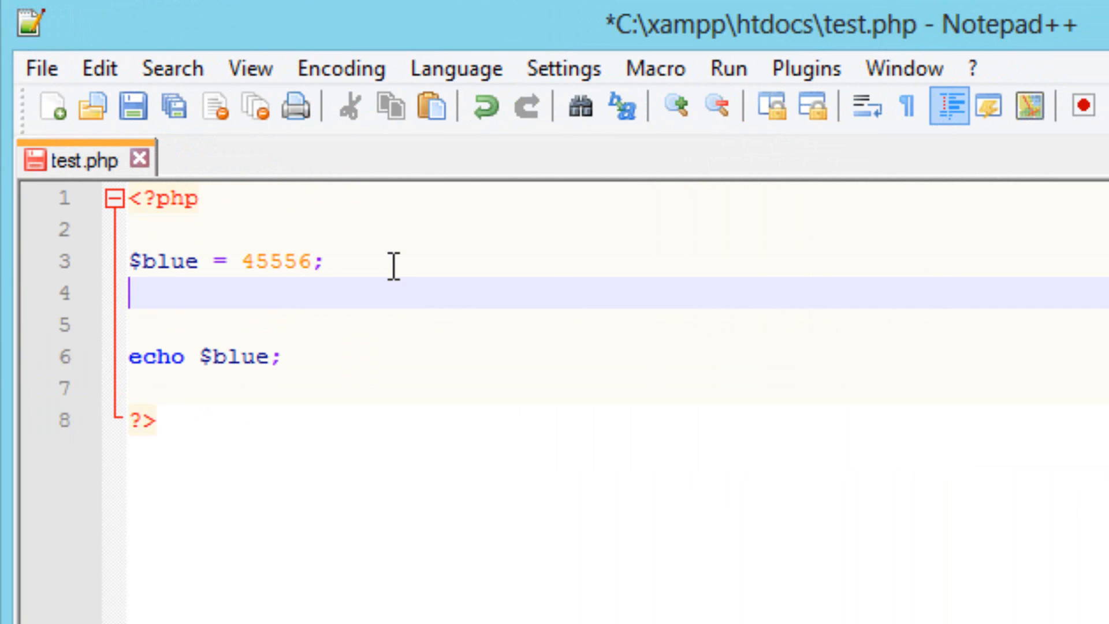
{"action": "type", "text": "$"}
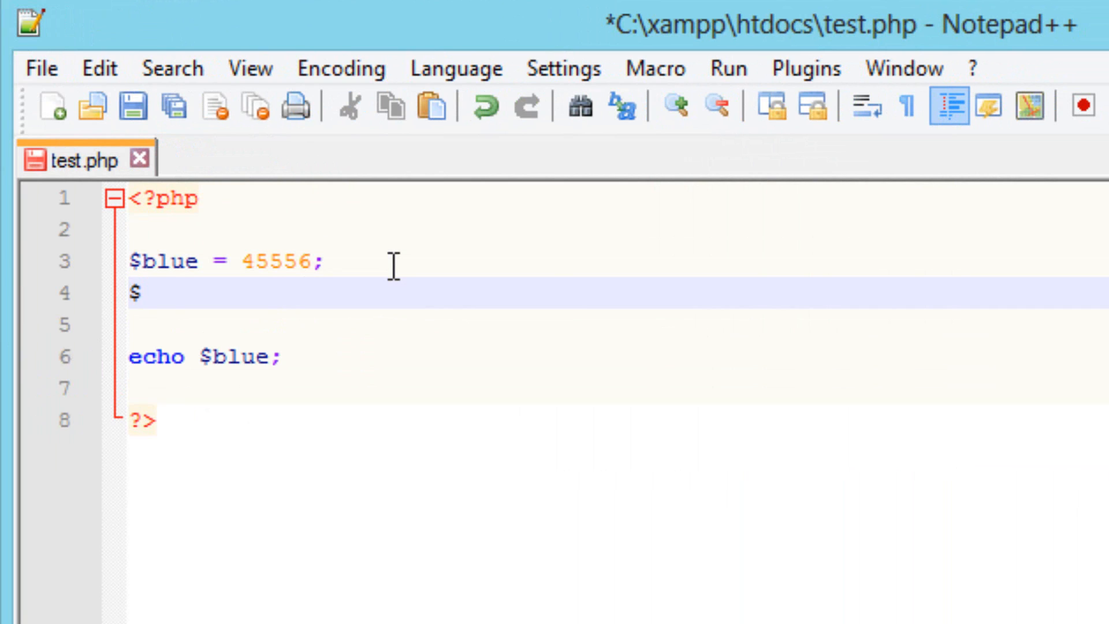
{"action": "type", "text": "re"}
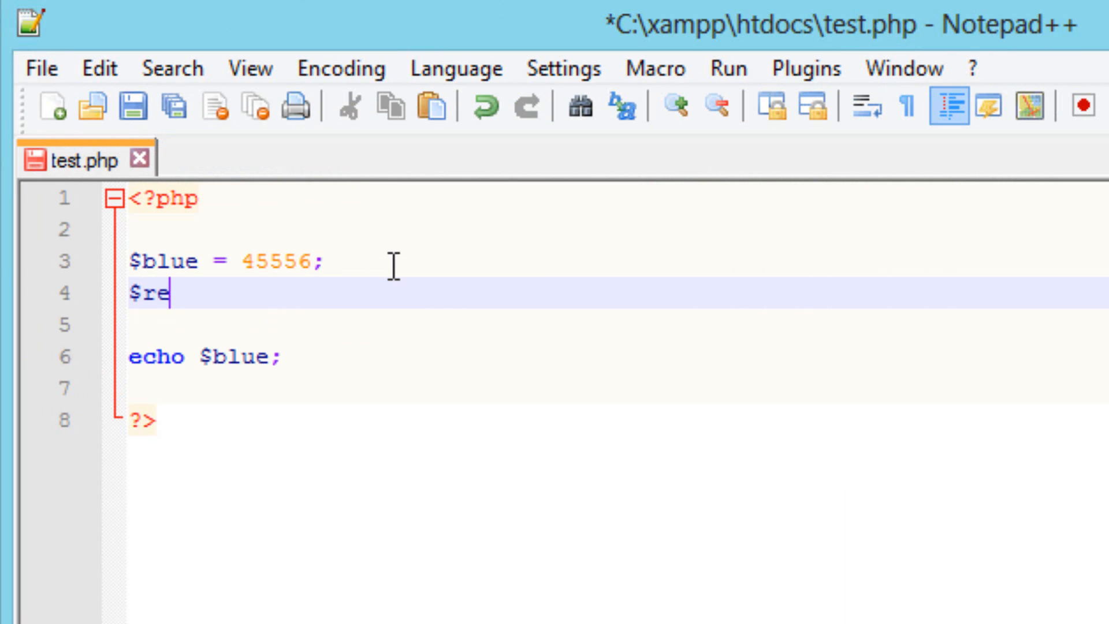
{"action": "type", "text": "d"}
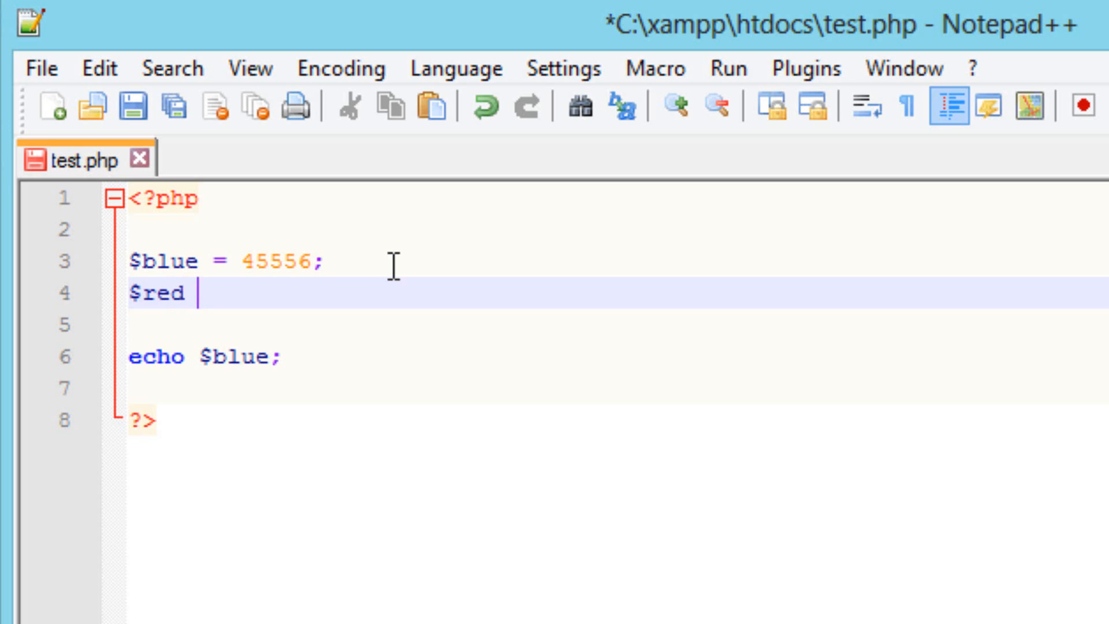
{"action": "type", "text": "="}
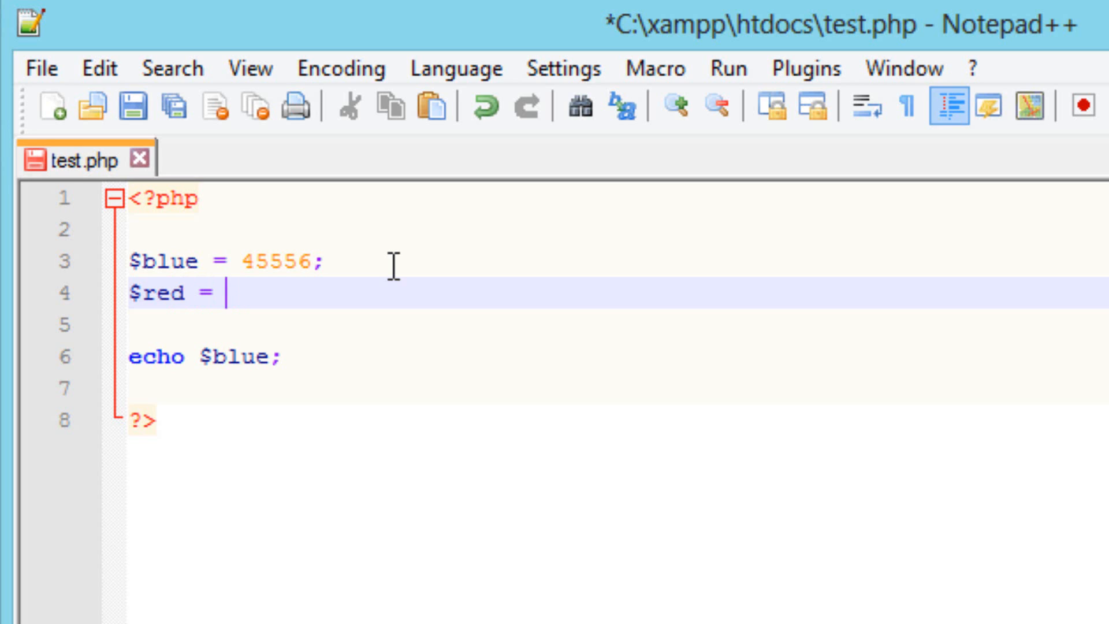
{"action": "type", "text": "\""}
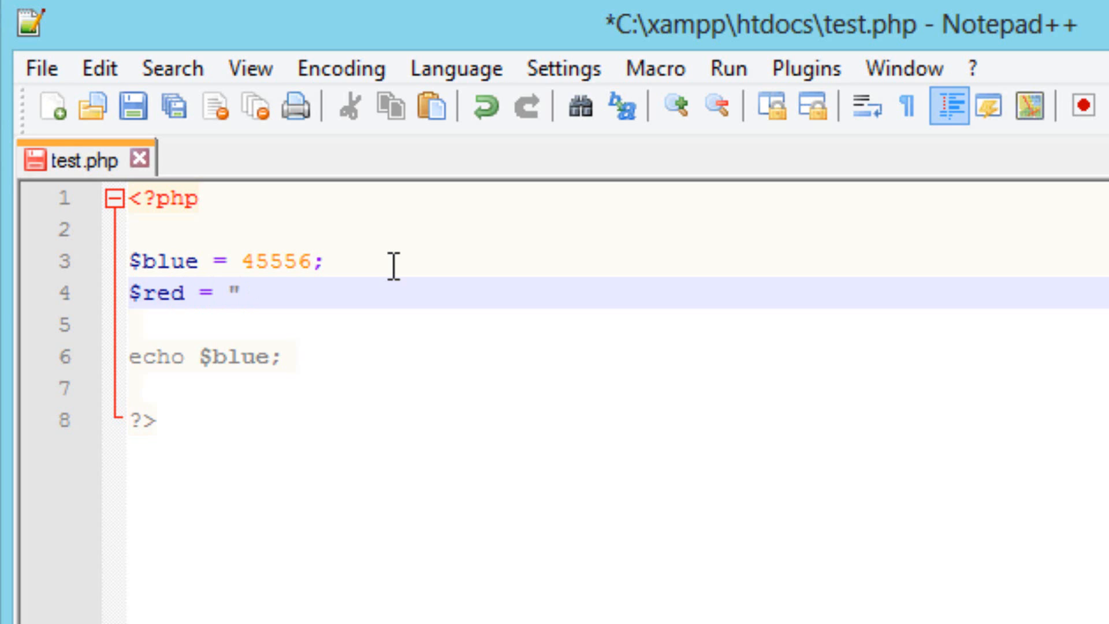
{"action": "type", "text": "blue"}
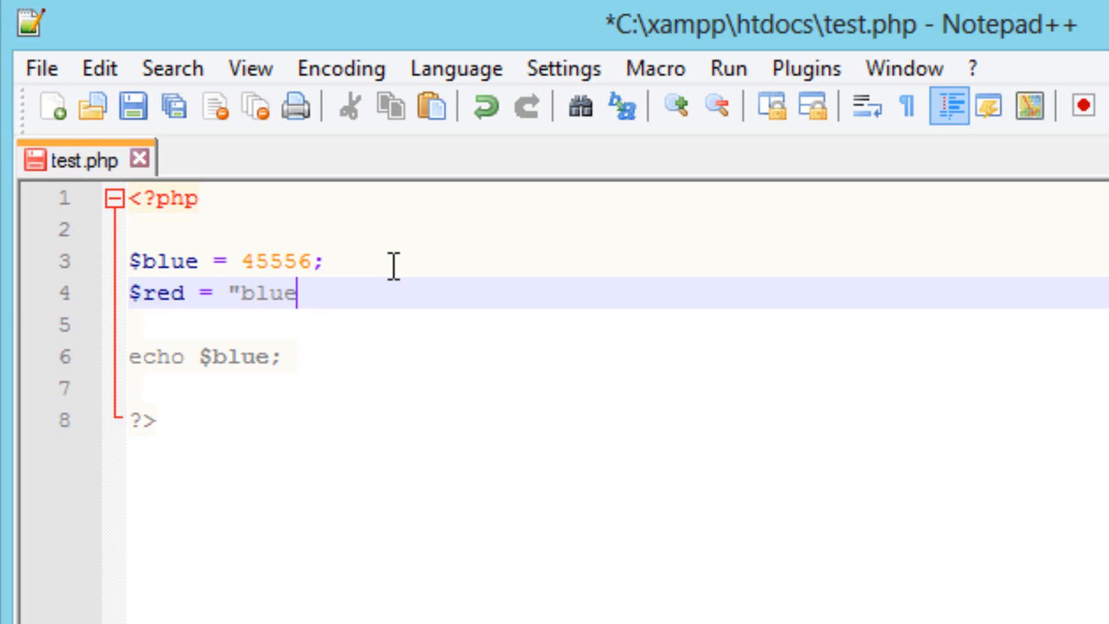
{"action": "type", "text": "\""}
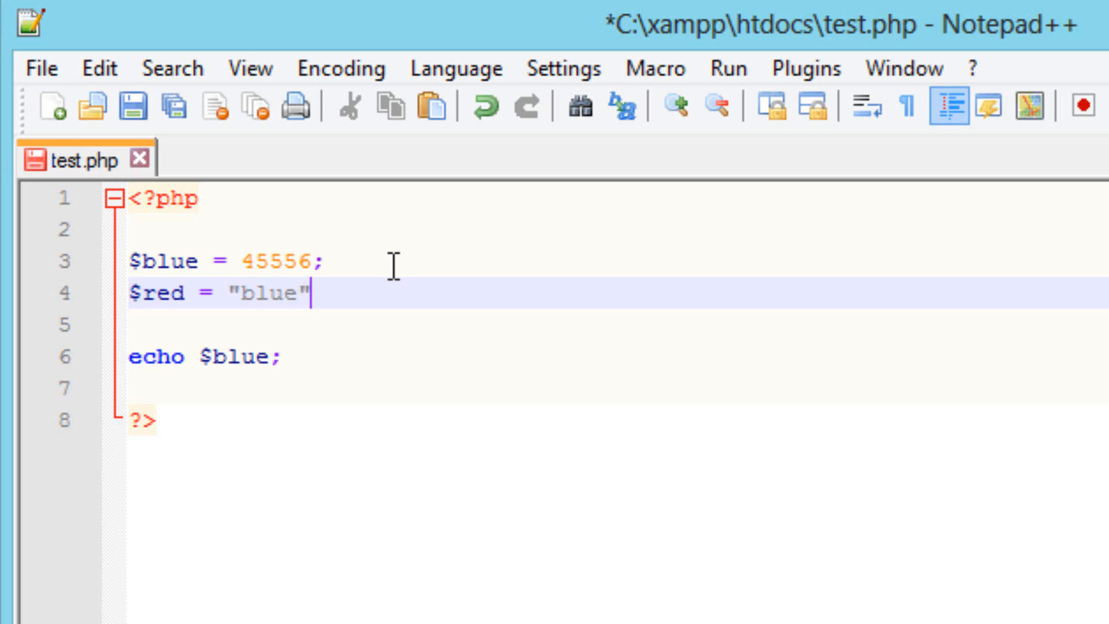
{"action": "type", "text": ";"}
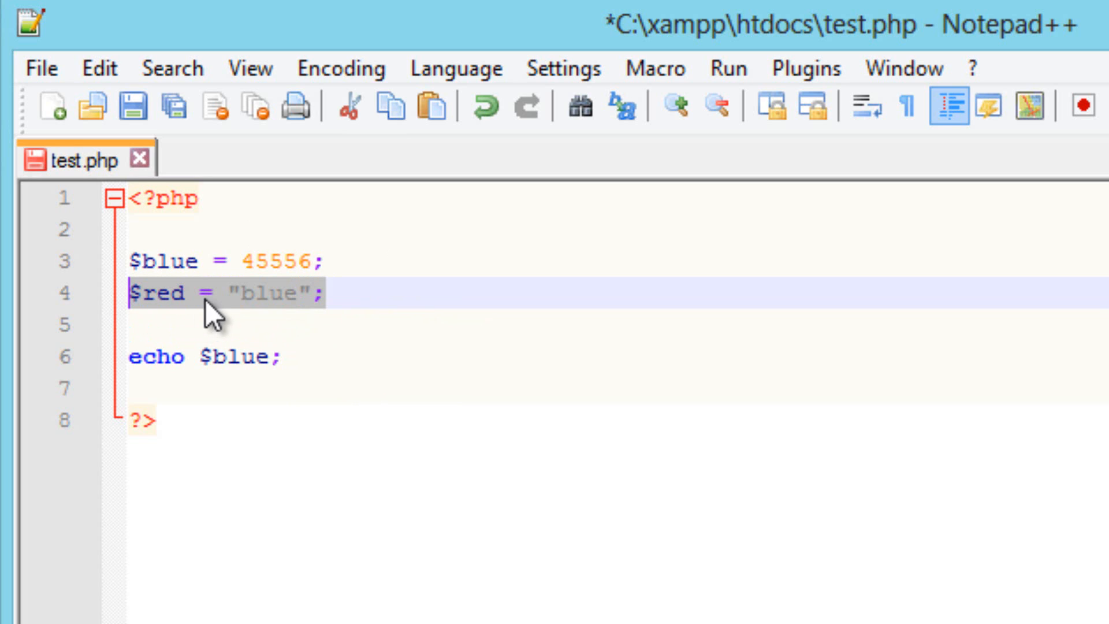
{"action": "left_click", "coordinate": [297, 293]}
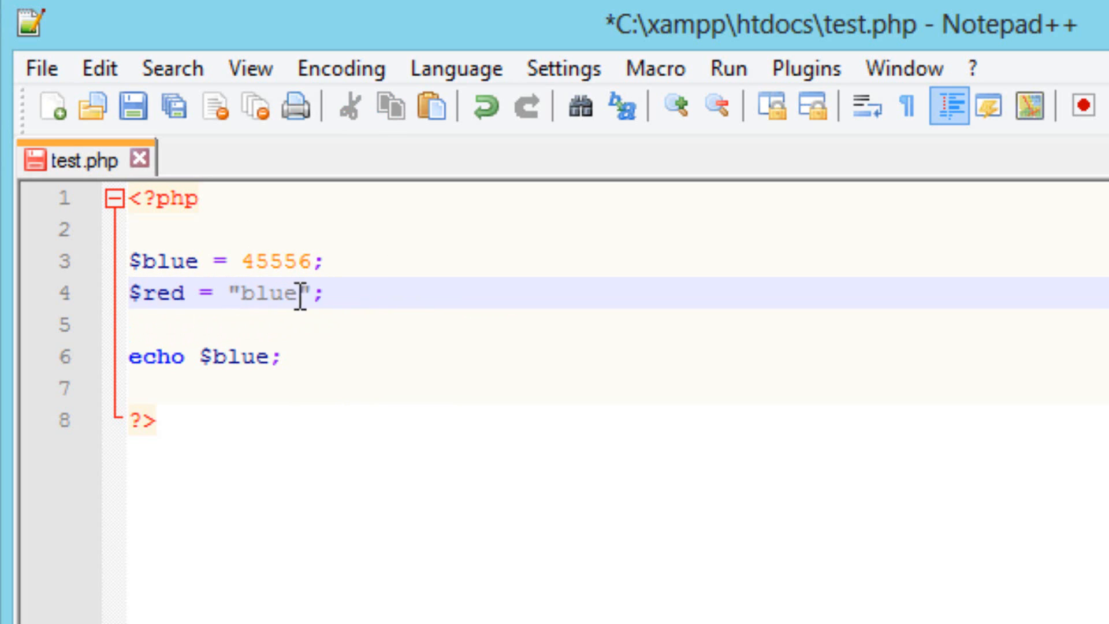
{"action": "mouse_move", "coordinate": [180, 272]}
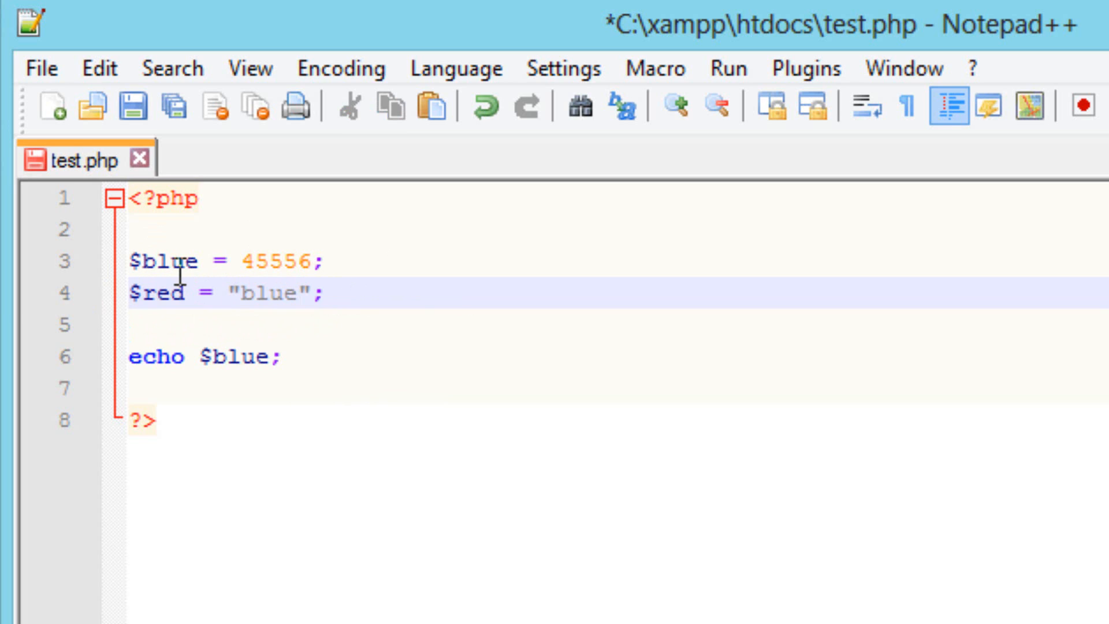
{"action": "left_click", "coordinate": [226, 293]}
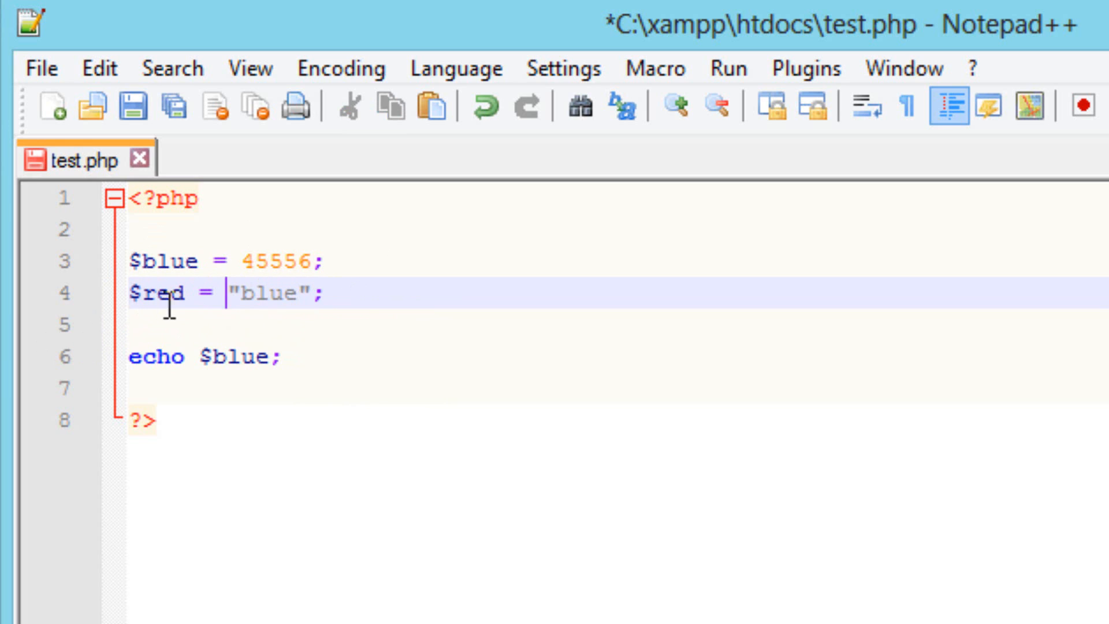
{"action": "mouse_move", "coordinate": [36, 333]}
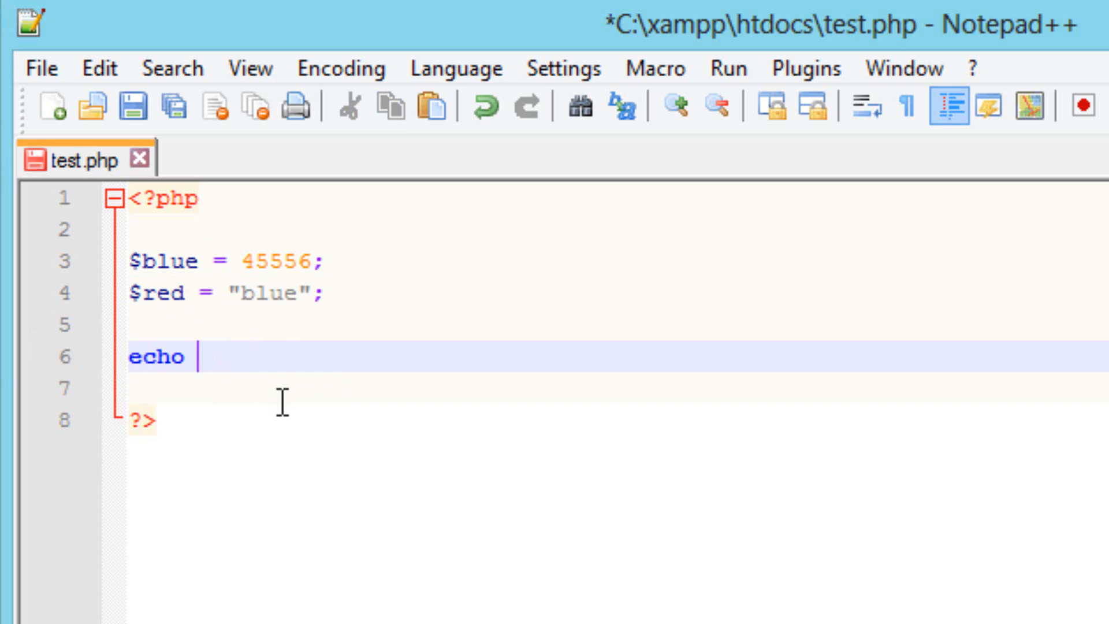
Change the echo line to echo $blue.$red, concatenating both variables.
{"action": "type", "text": "$blu"}
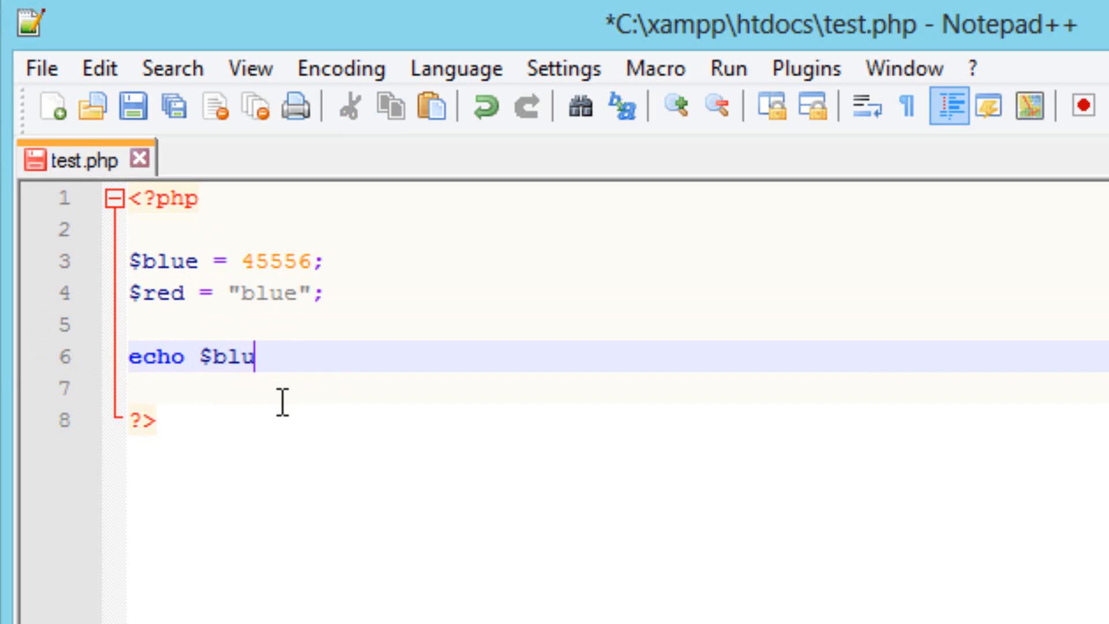
{"action": "type", "text": "e."}
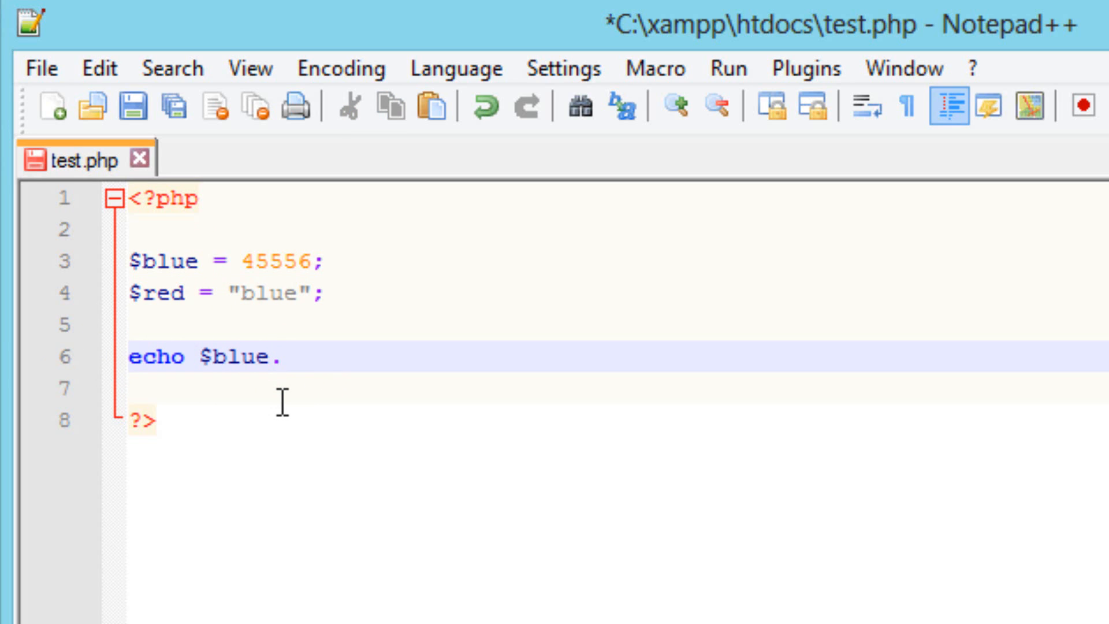
{"action": "type", "text": "$"}
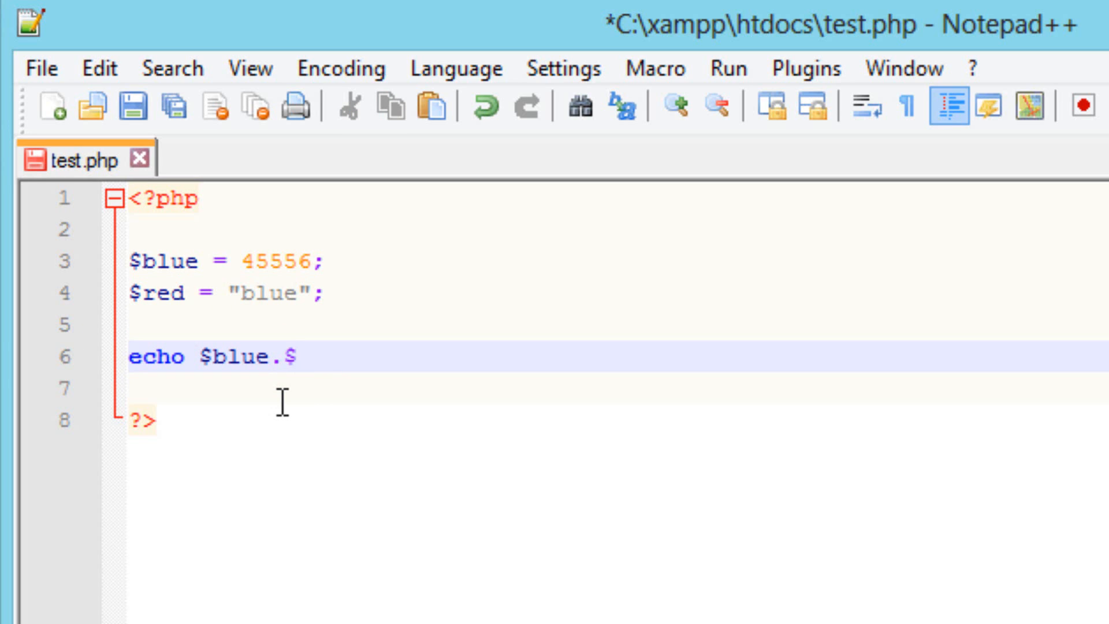
{"action": "type", "text": "red"}
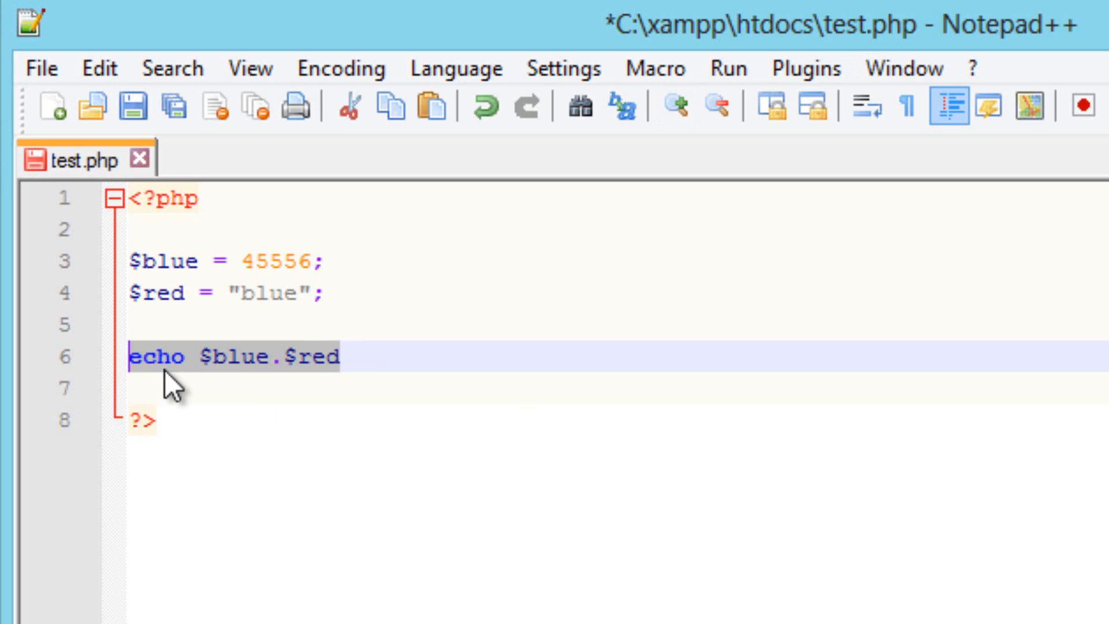
{"action": "mouse_move", "coordinate": [270, 383]}
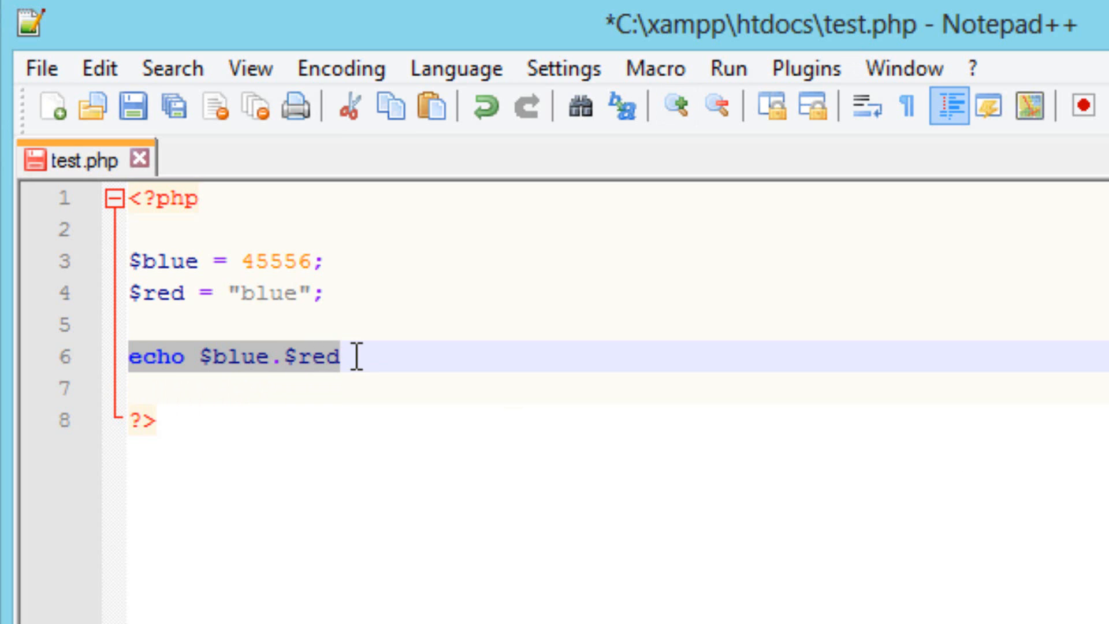
{"action": "mouse_move", "coordinate": [152, 108]}
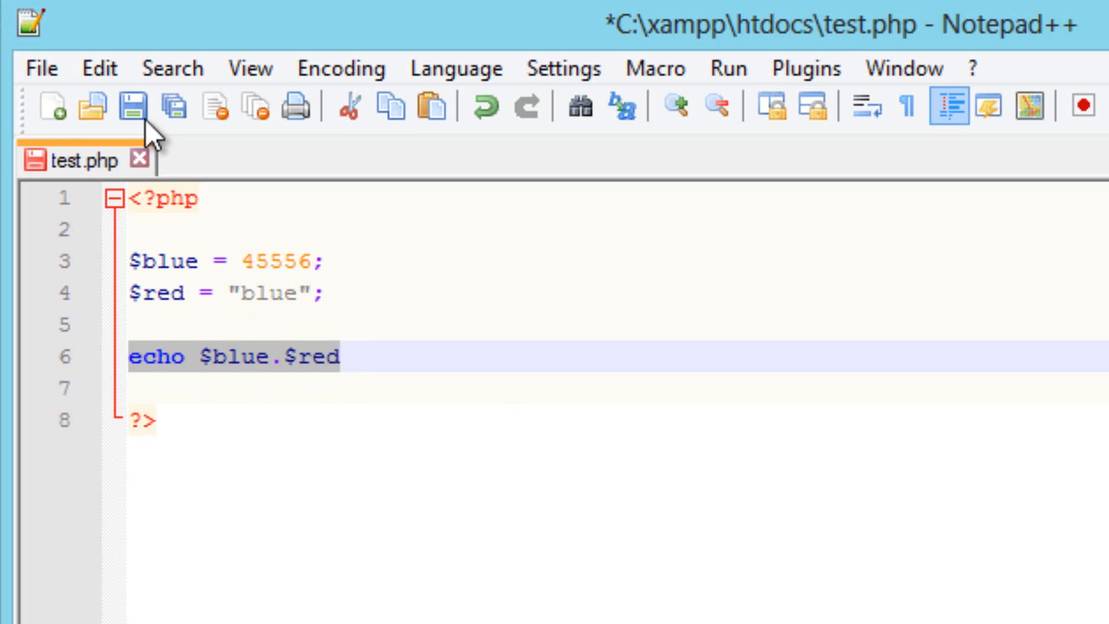
{"action": "mouse_move", "coordinate": [174, 108]}
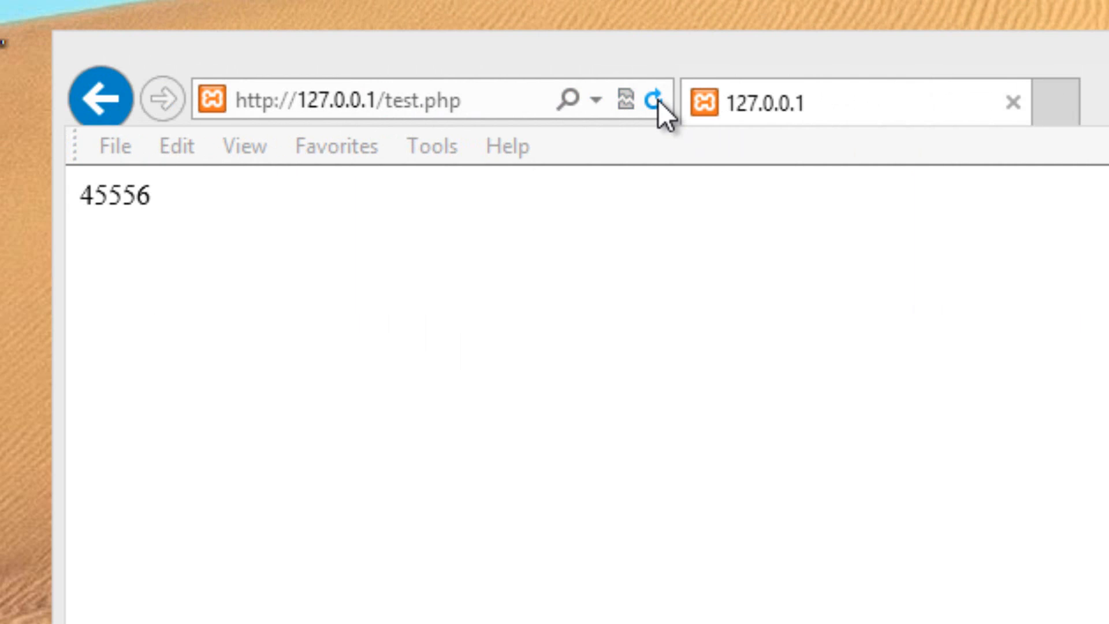
Reload test.php so the page shows 45556blue.
{"action": "left_click", "coordinate": [658, 99]}
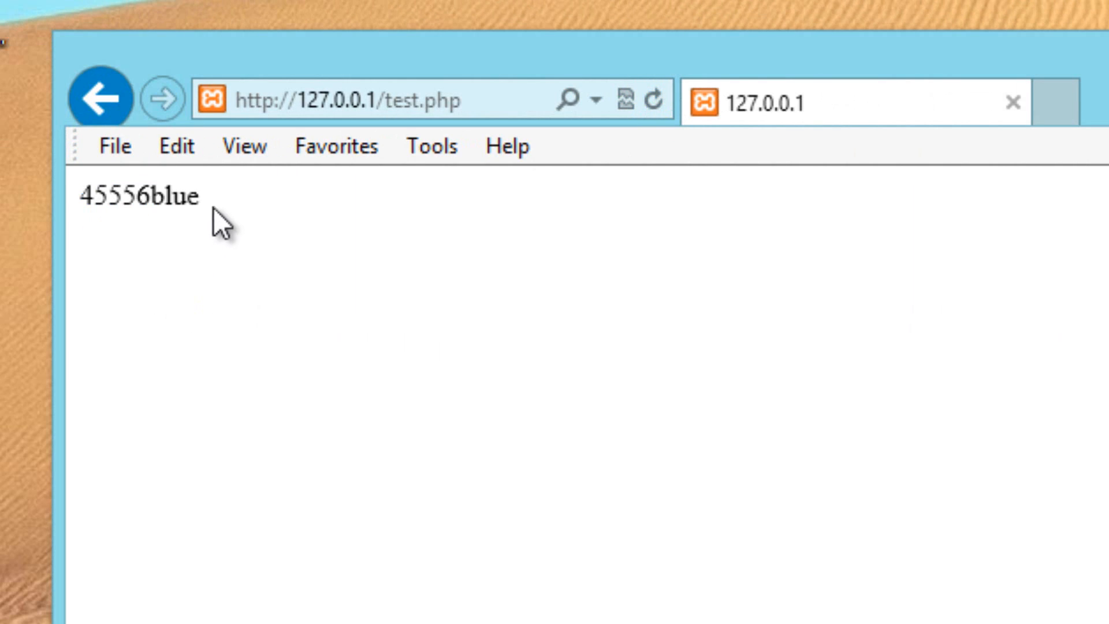